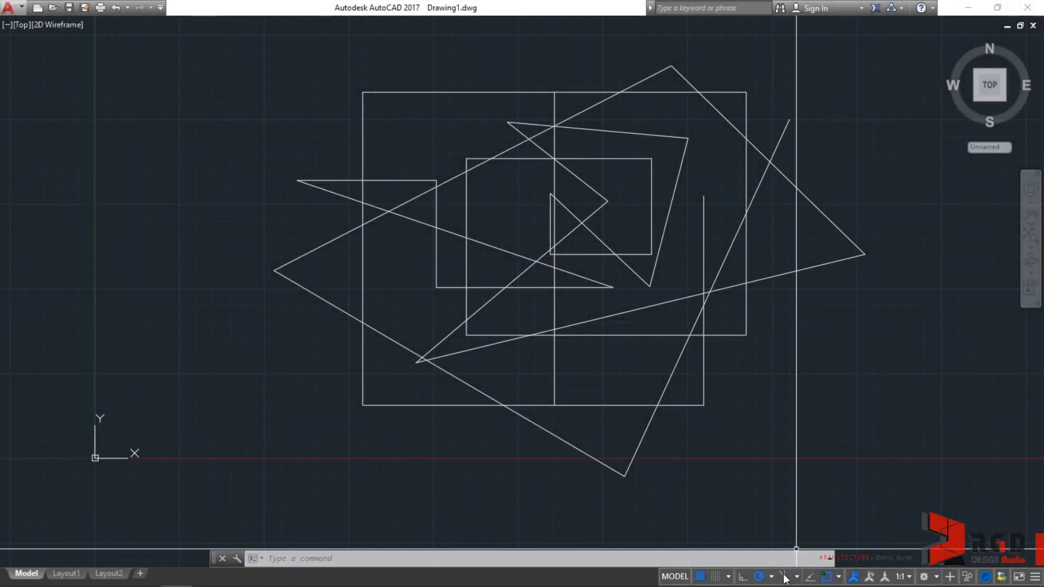
{"action": "mouse_move", "coordinate": [785, 576]}
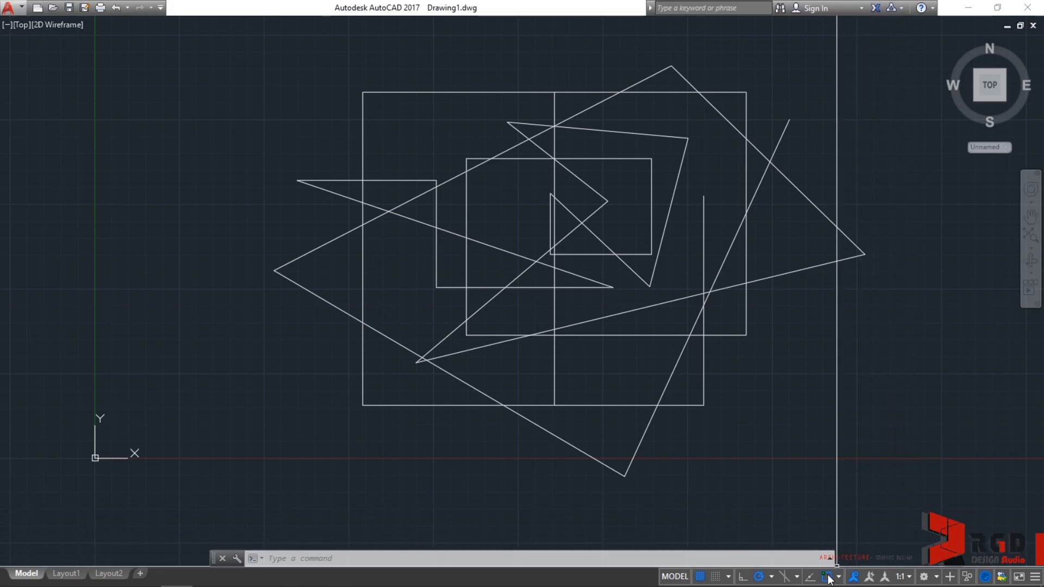
{"action": "mouse_move", "coordinate": [829, 576]}
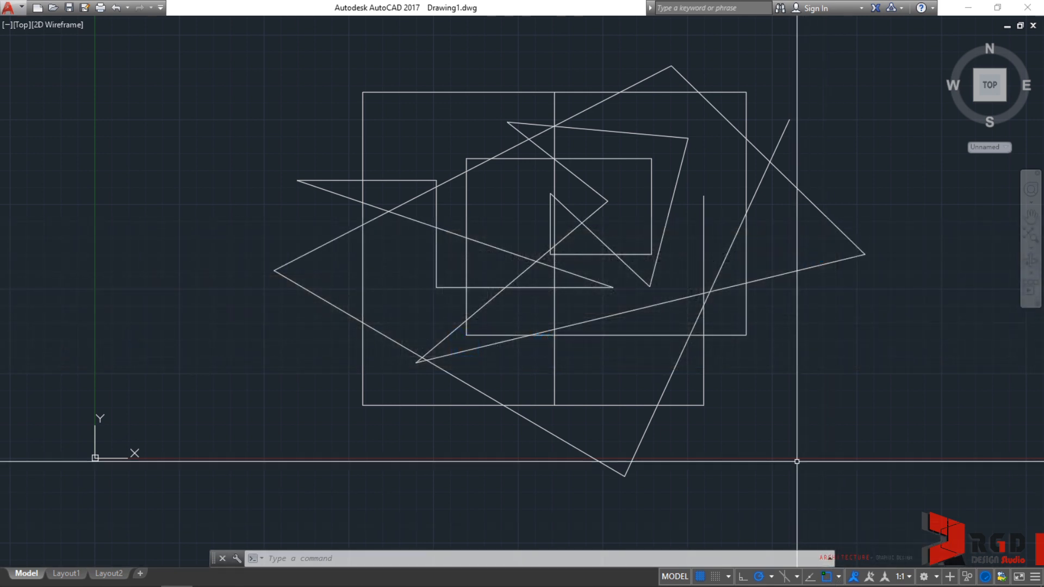
Step: Start the LINE command and hover to preview intersection, endpoint, extension and midpoint snaps
{"action": "type", "text": "L"}
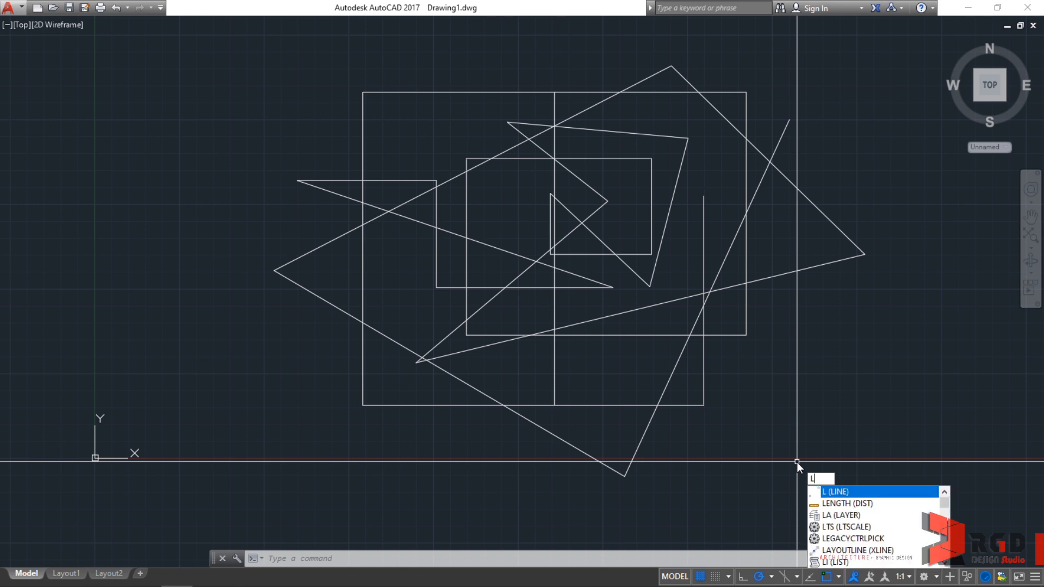
{"action": "key", "text": "enter"}
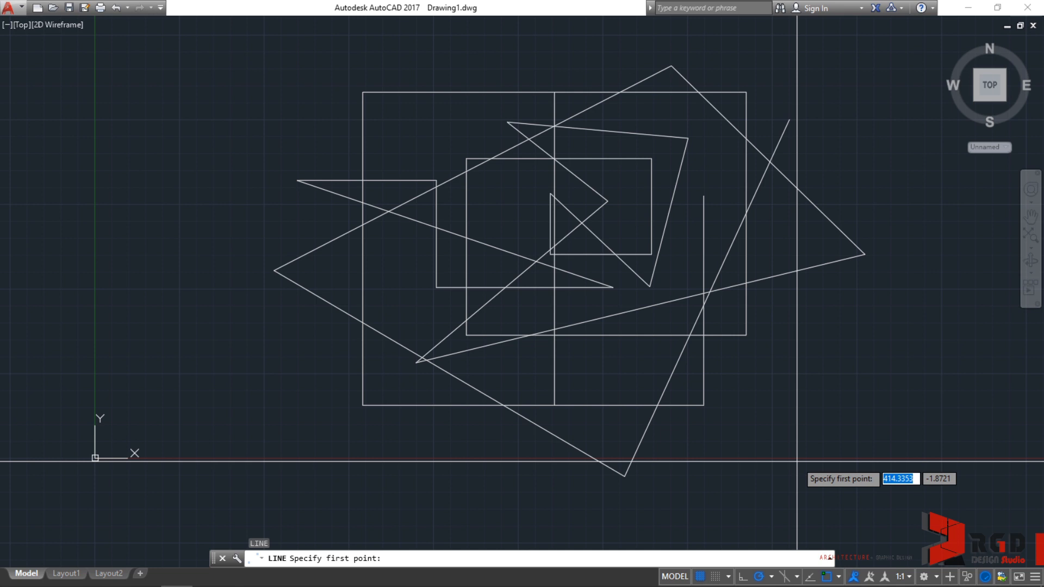
{"action": "mouse_move", "coordinate": [707, 298]}
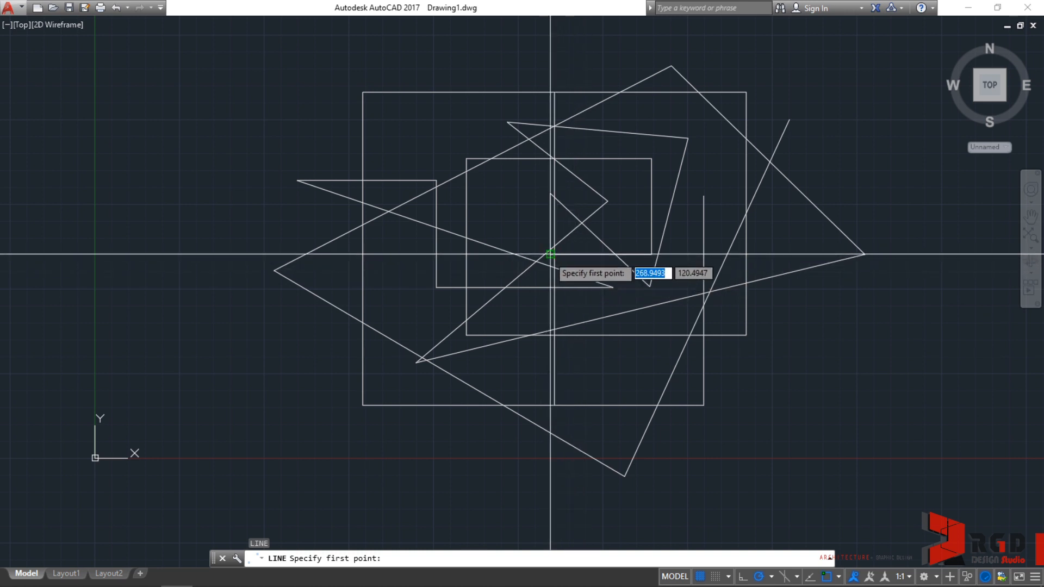
{"action": "mouse_move", "coordinate": [601, 239]}
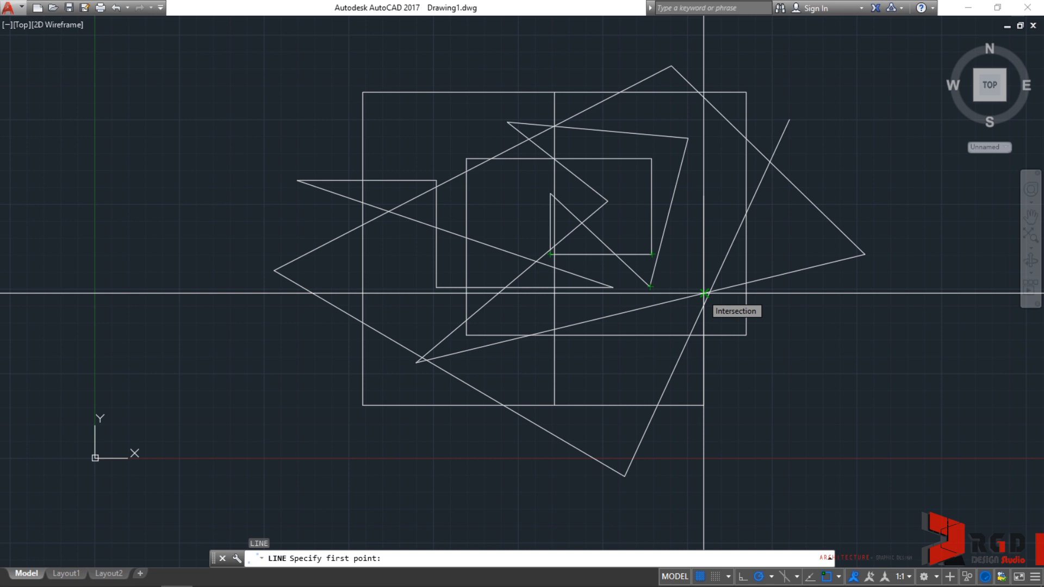
{"action": "mouse_move", "coordinate": [747, 335]}
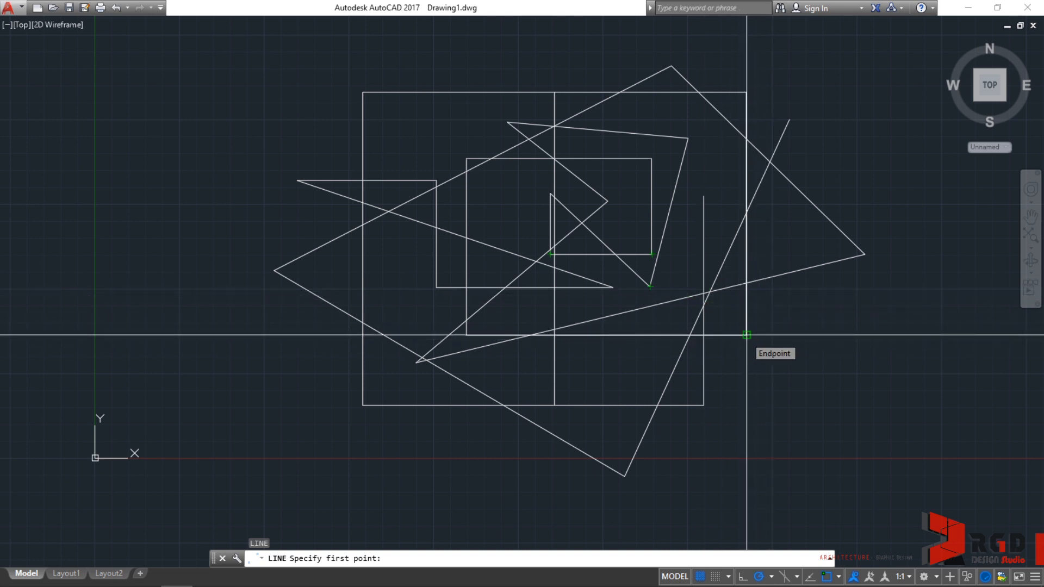
{"action": "mouse_move", "coordinate": [642, 323]}
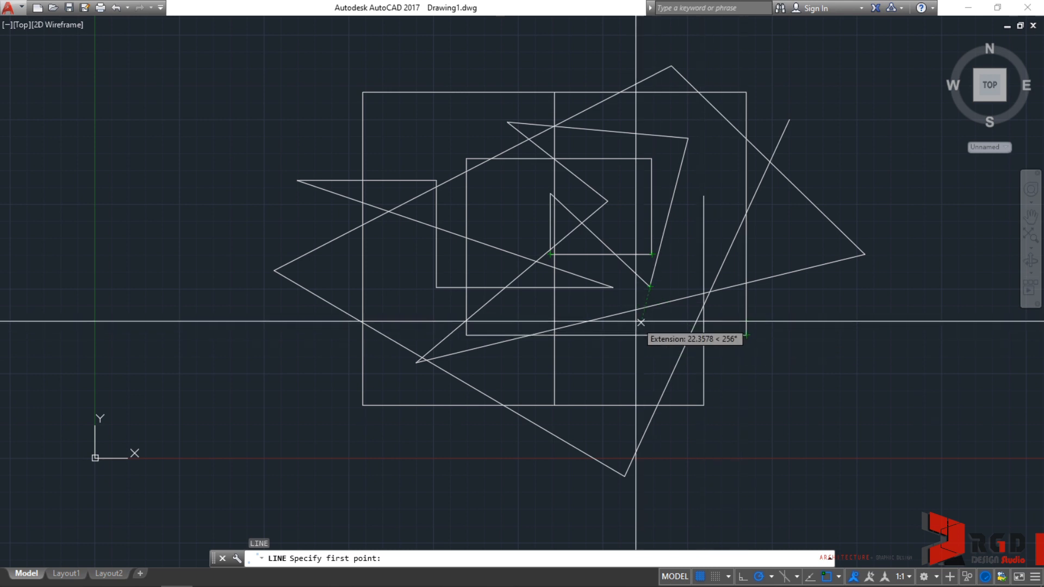
{"action": "mouse_move", "coordinate": [653, 207]}
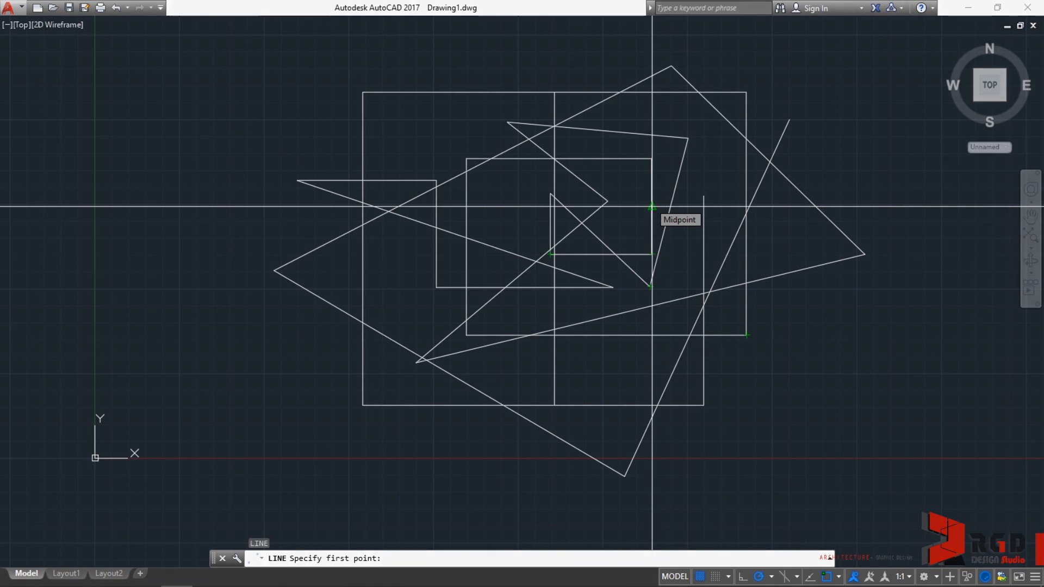
Step: Cancel the LINE command with Esc, leaving the drawing unchanged
{"action": "key", "text": "Escape"}
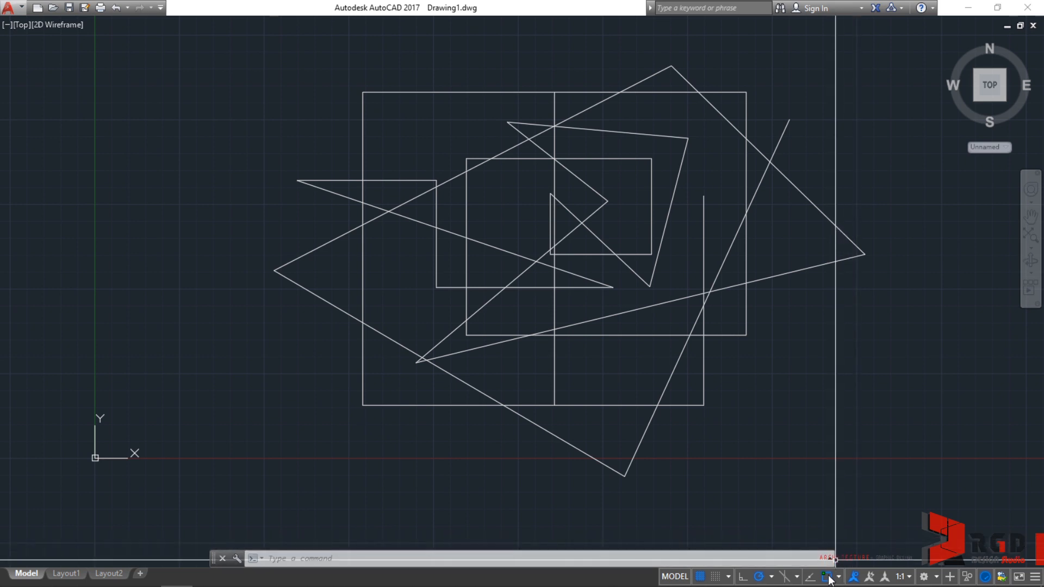
{"action": "mouse_move", "coordinate": [828, 576]}
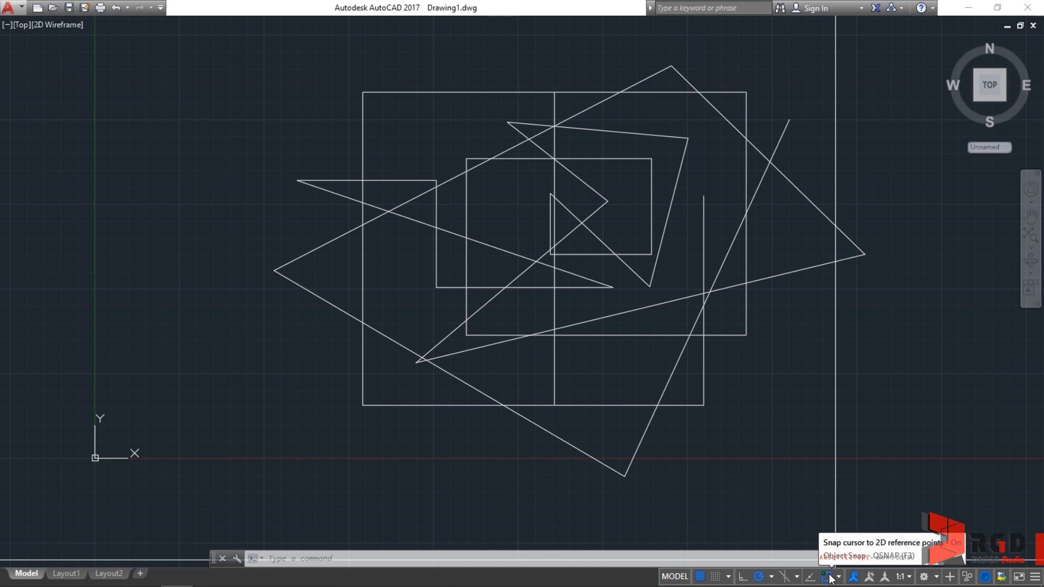
Step: Show the running object snap list from the status-bar Object Snap dropdown
{"action": "left_click", "coordinate": [828, 577]}
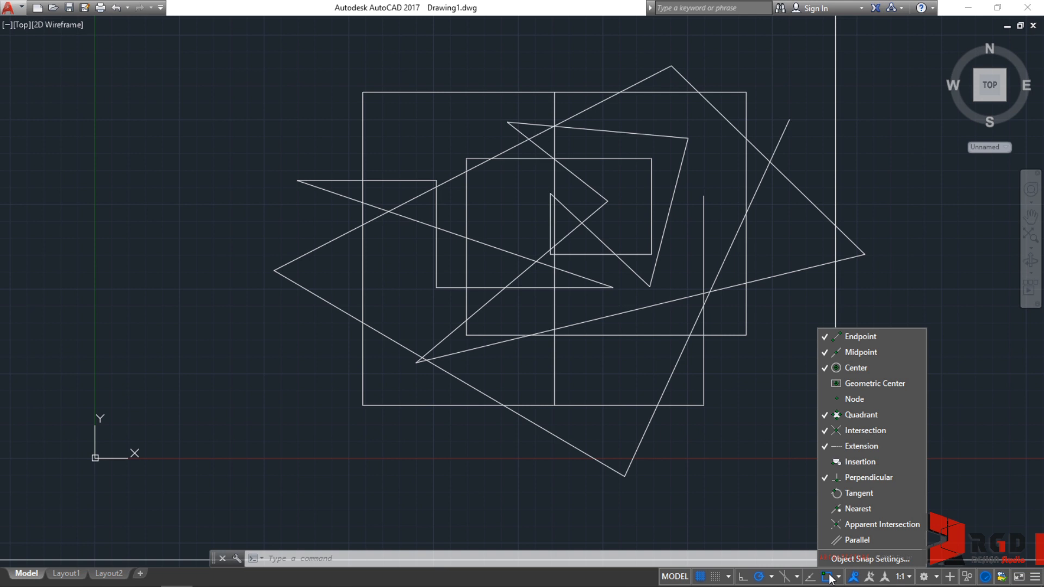
{"action": "mouse_move", "coordinate": [875, 340]}
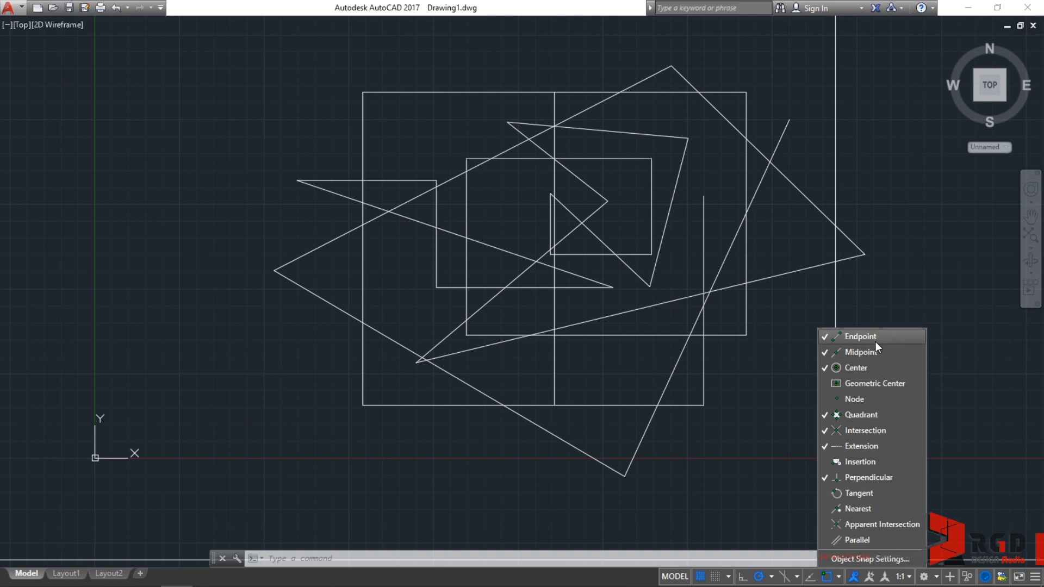
{"action": "mouse_move", "coordinate": [862, 461]}
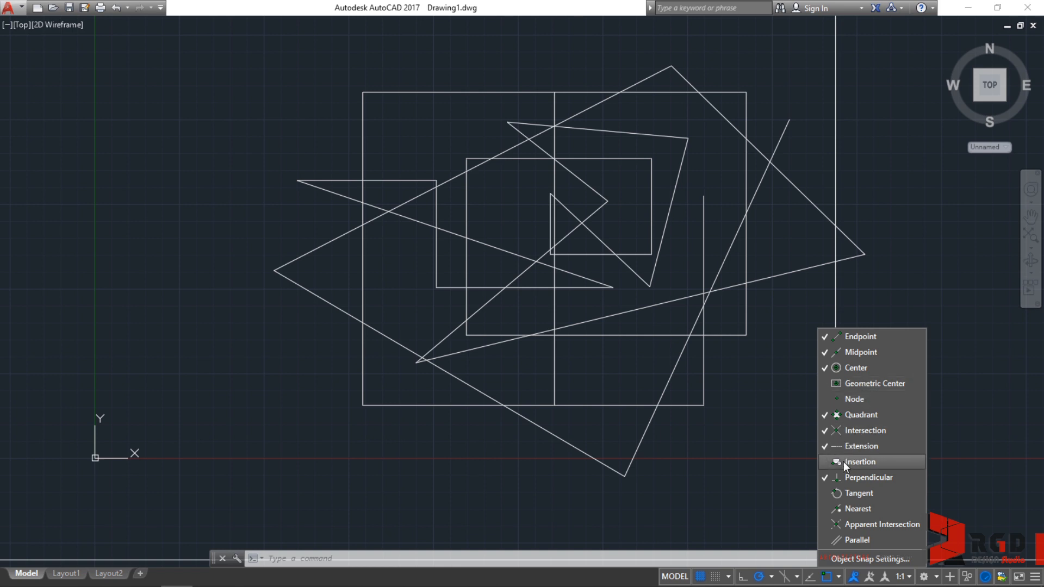
{"action": "mouse_move", "coordinate": [846, 388]}
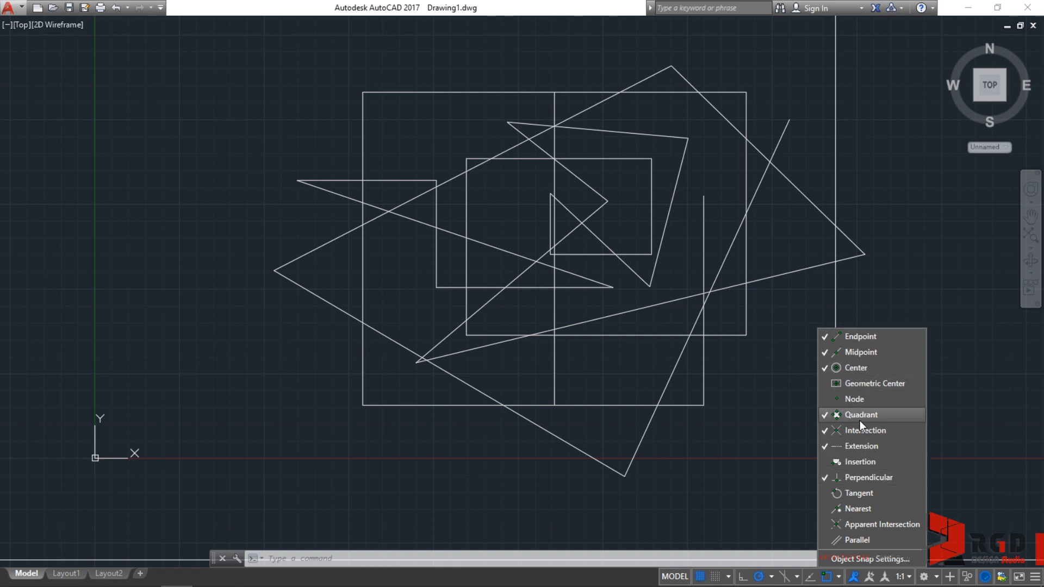
{"action": "mouse_move", "coordinate": [855, 367]}
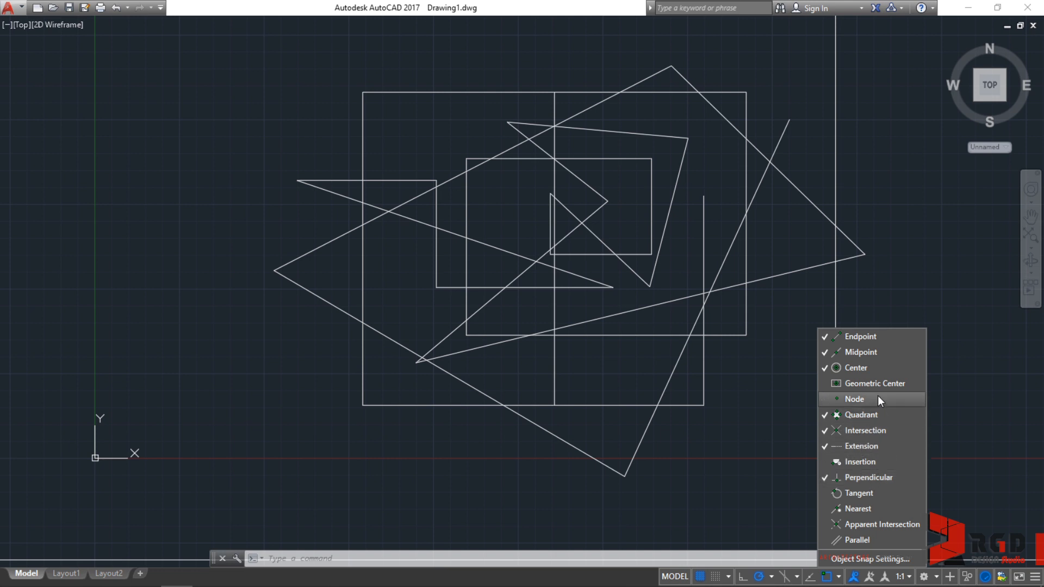
{"action": "mouse_move", "coordinate": [858, 376]}
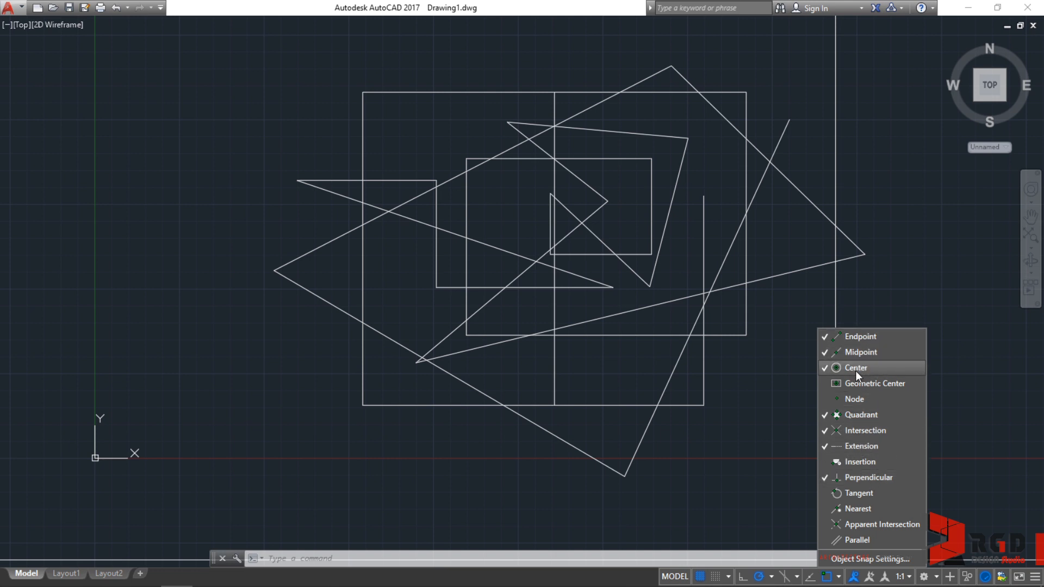
{"action": "mouse_move", "coordinate": [865, 431]}
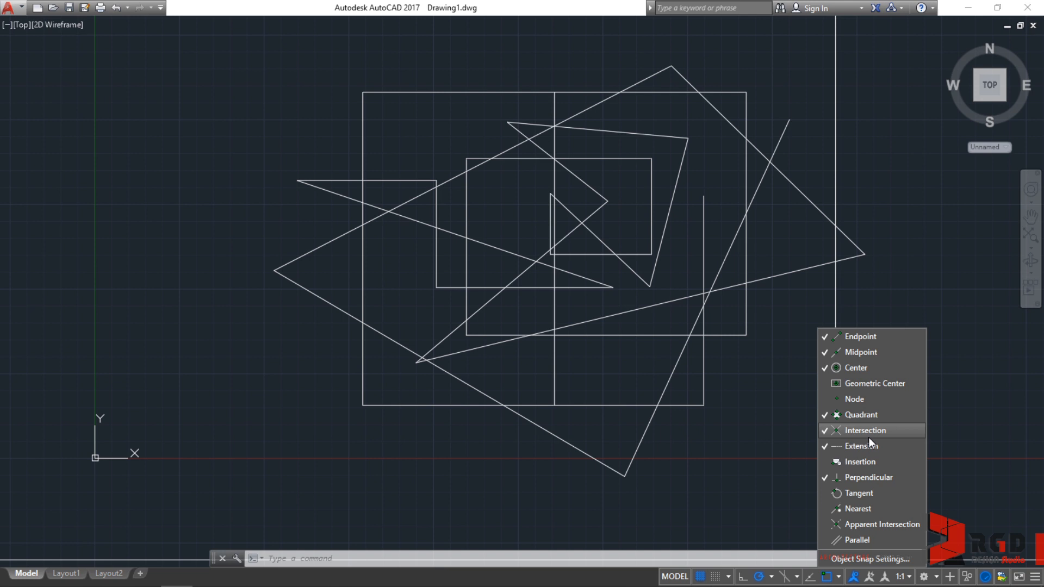
{"action": "mouse_move", "coordinate": [861, 445]}
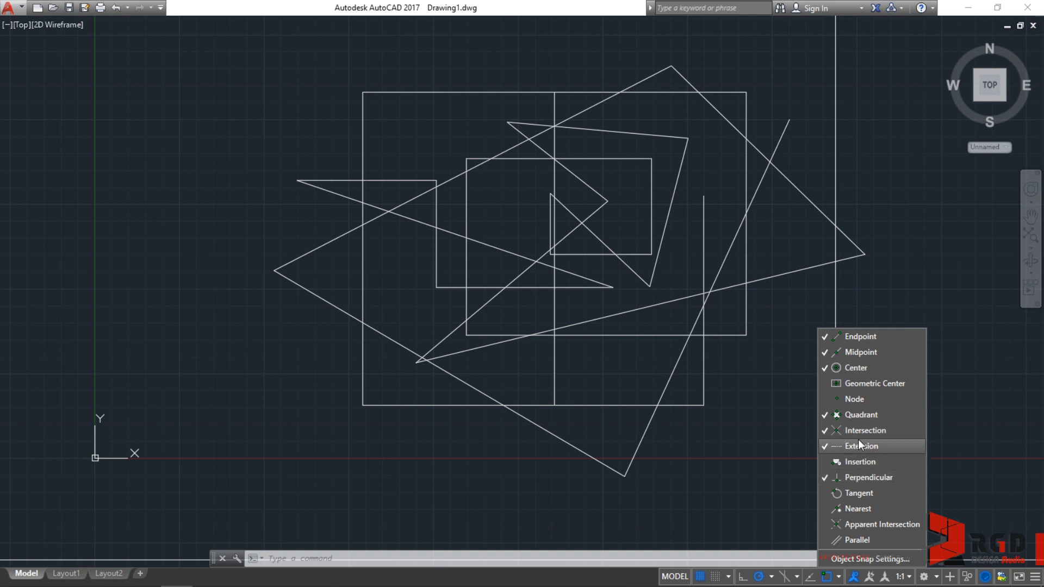
{"action": "mouse_move", "coordinate": [863, 431]}
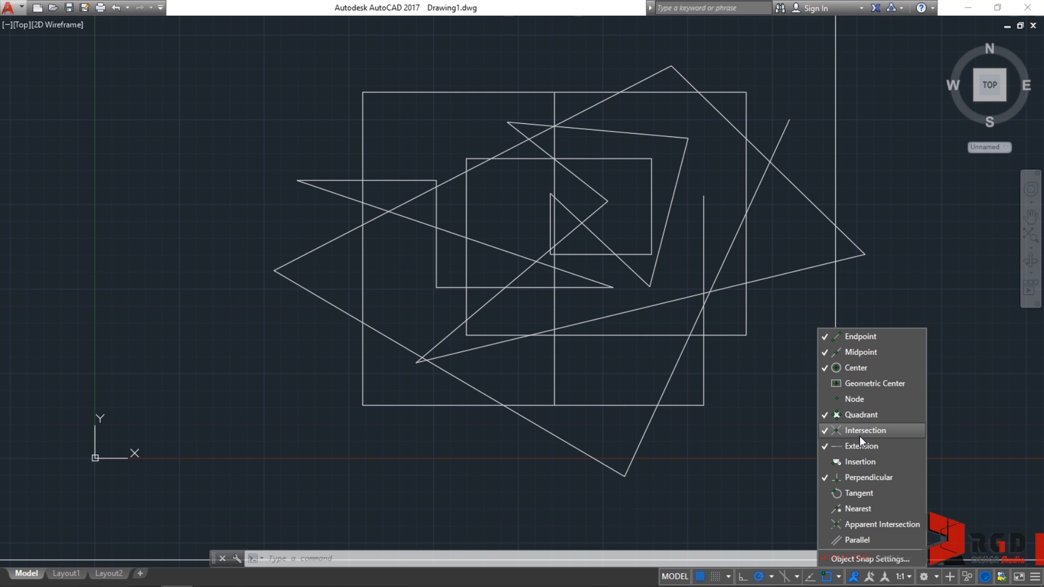
{"action": "mouse_move", "coordinate": [827, 481]}
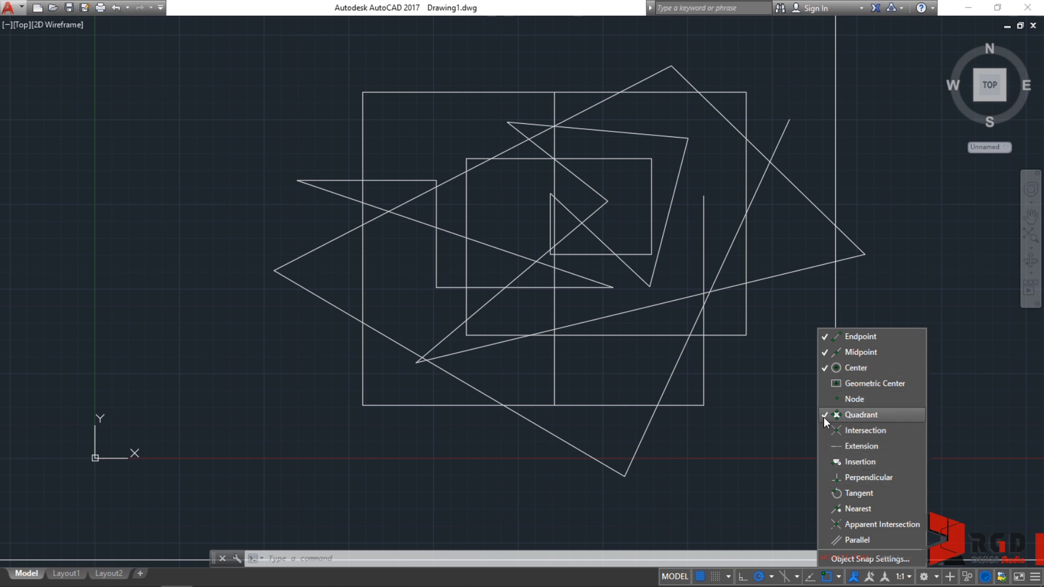
Step: Switch off the other snap modes so Endpoint is the only running object snap
{"action": "left_click", "coordinate": [824, 414]}
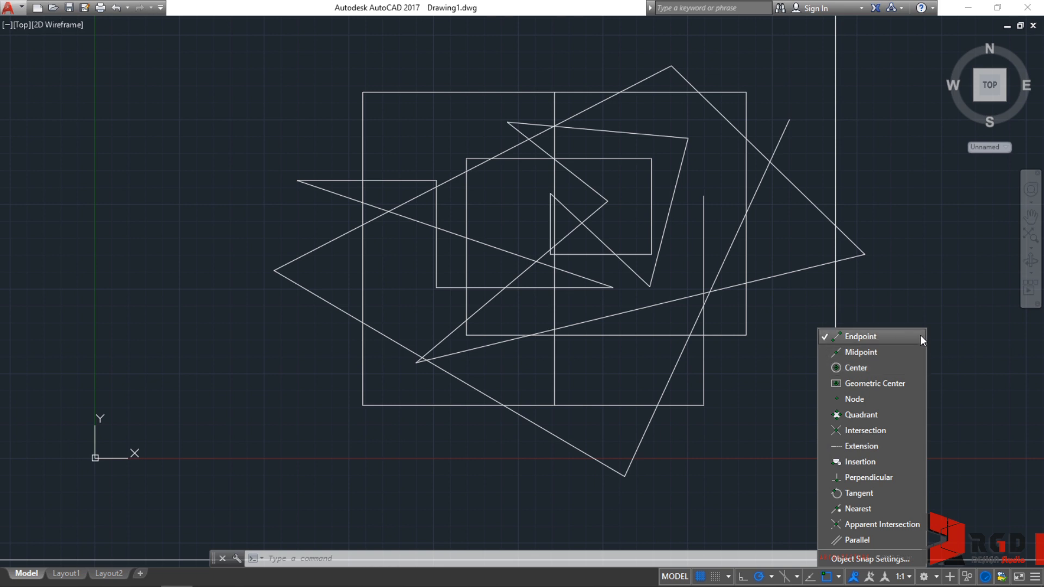
{"action": "mouse_move", "coordinate": [850, 340]}
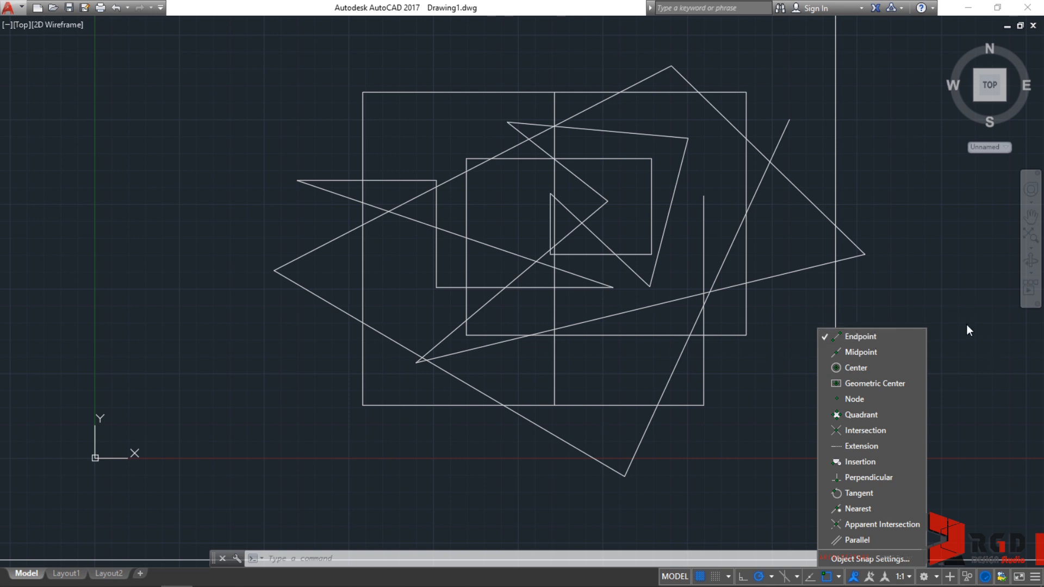
{"action": "mouse_move", "coordinate": [792, 407]}
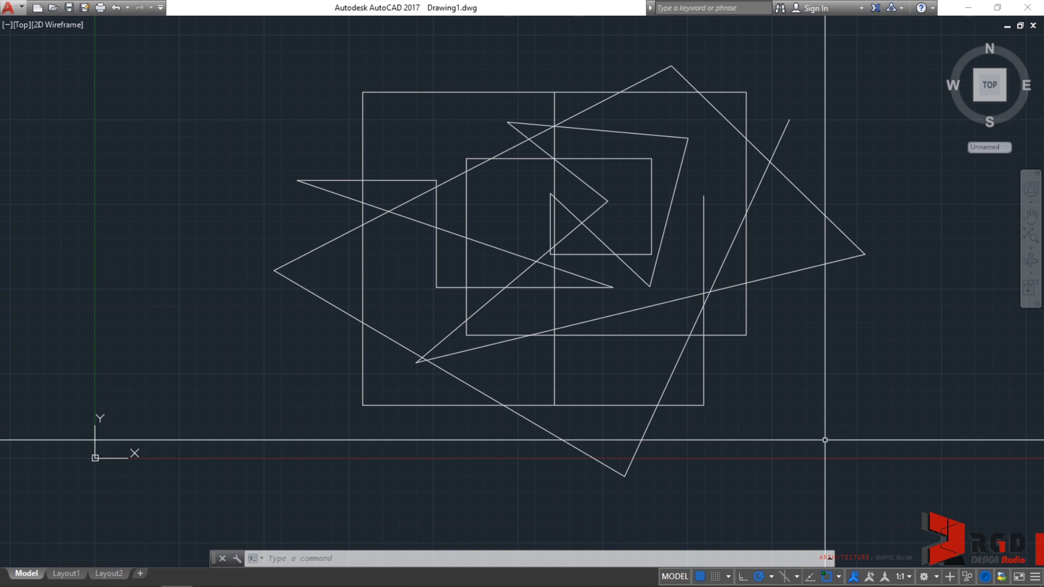
Step: Start a new LINE and hover to show that only Endpoint snap markers appear
{"action": "type", "text": "L"}
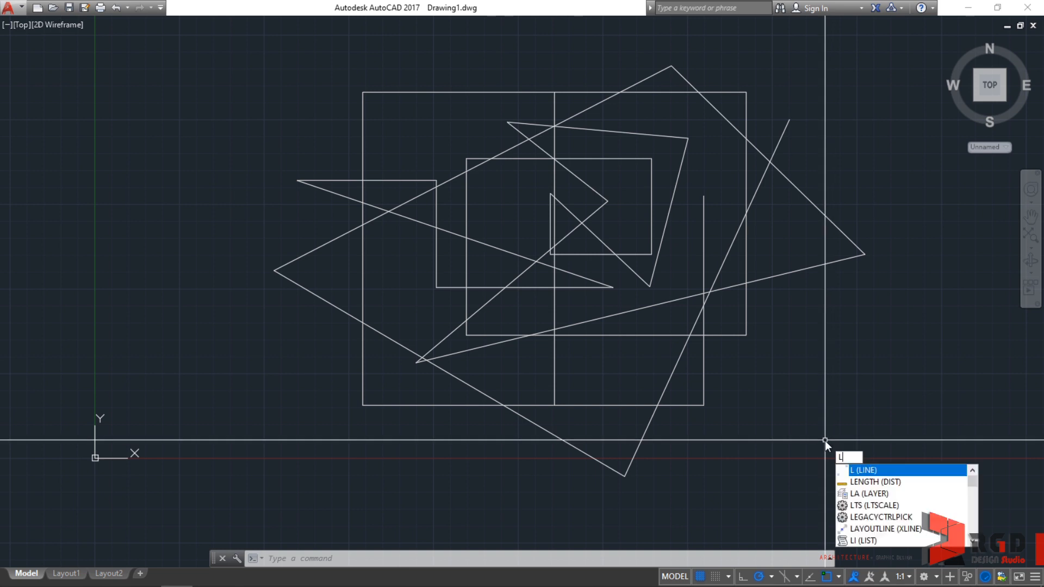
{"action": "key", "text": "enter"}
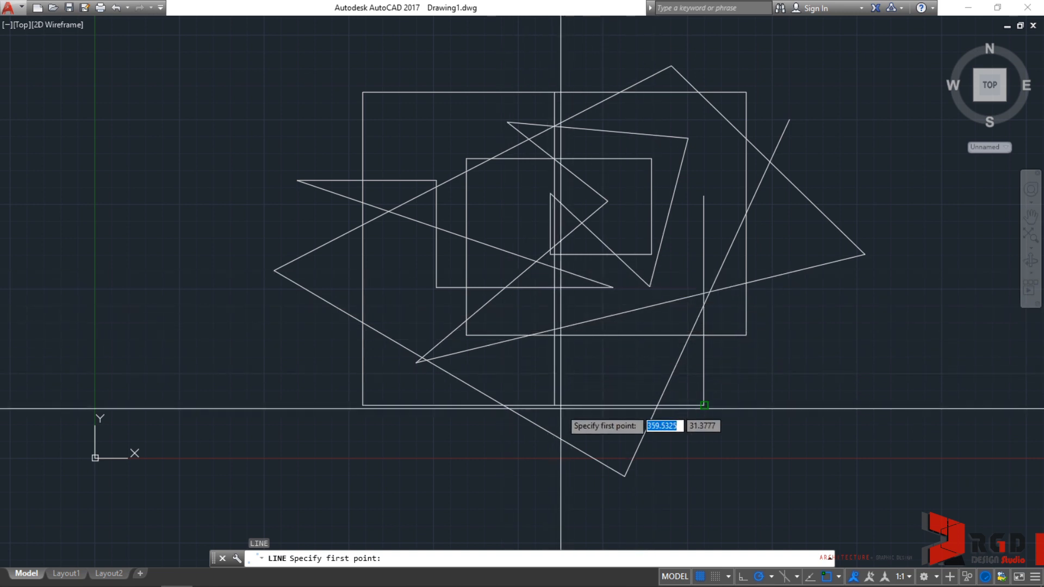
{"action": "mouse_move", "coordinate": [555, 405]}
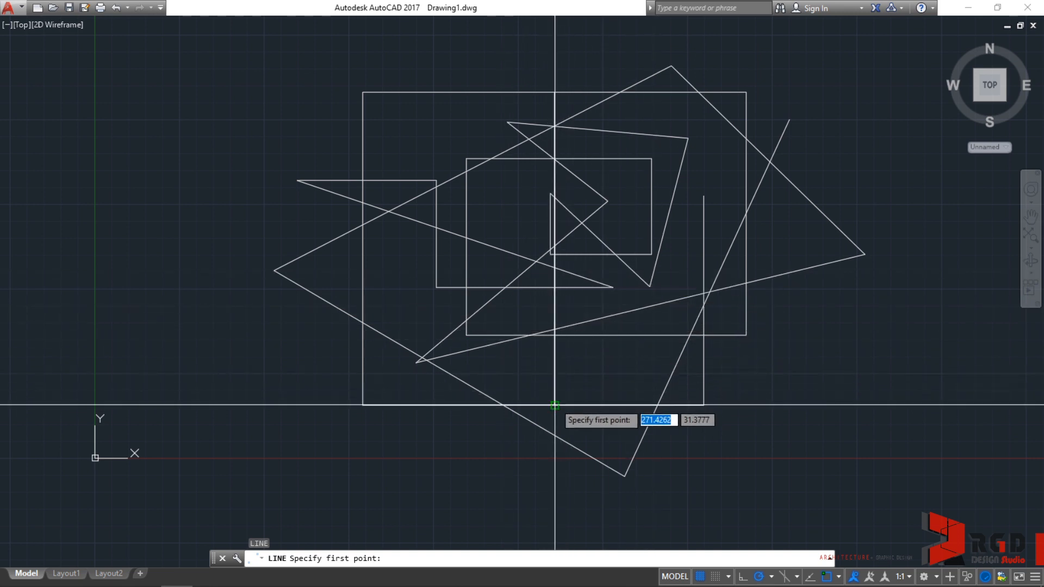
{"action": "mouse_move", "coordinate": [796, 352]}
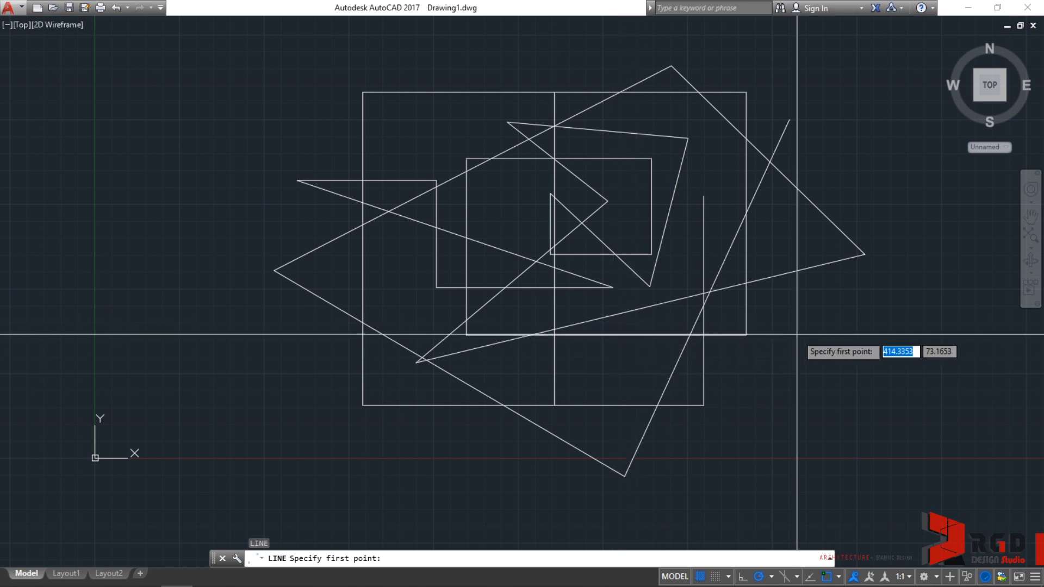
{"action": "mouse_move", "coordinate": [652, 253]}
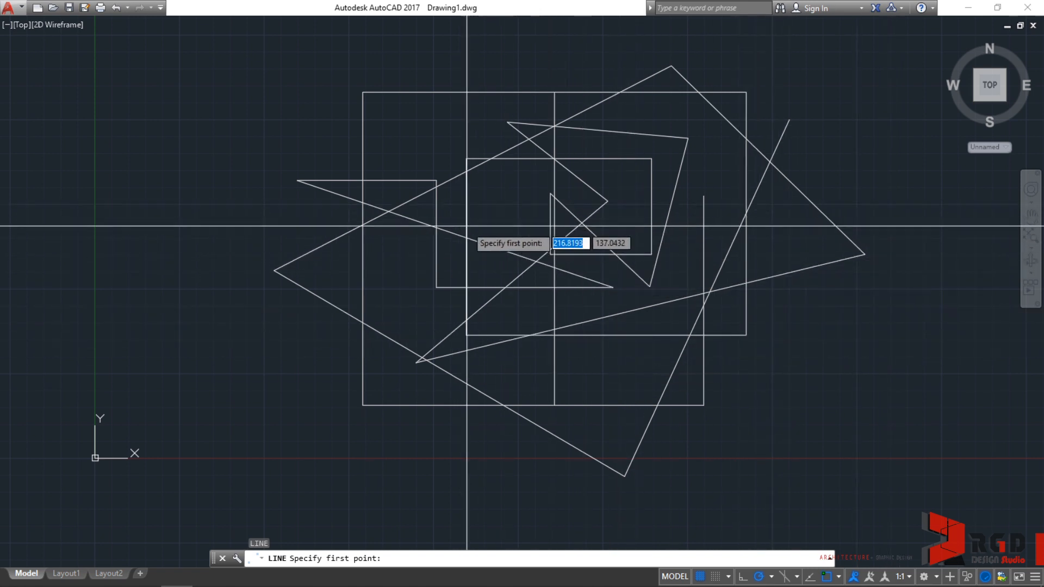
{"action": "mouse_move", "coordinate": [790, 120]}
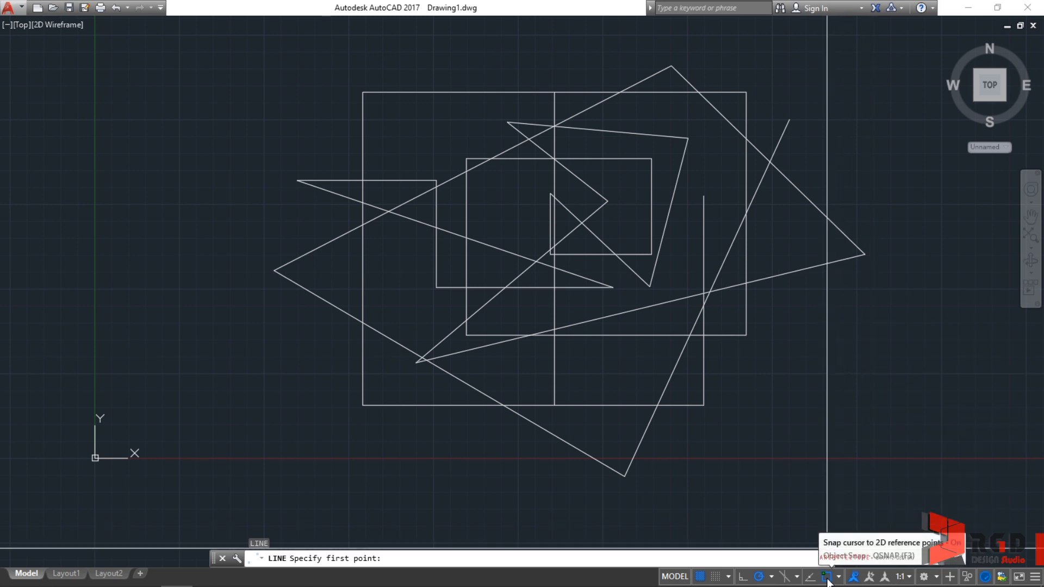
{"action": "left_click", "coordinate": [841, 576]}
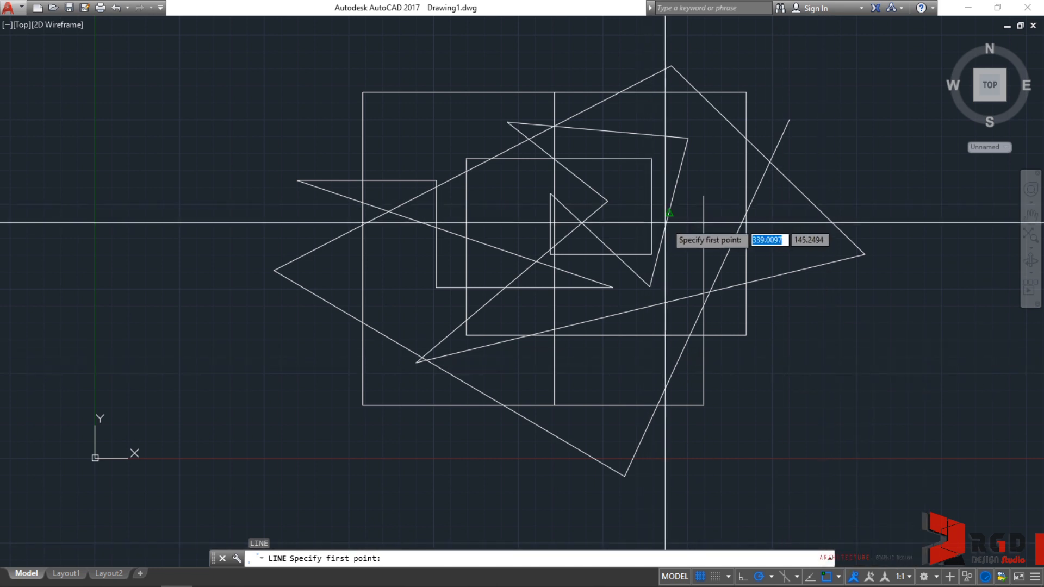
{"action": "mouse_move", "coordinate": [555, 93]}
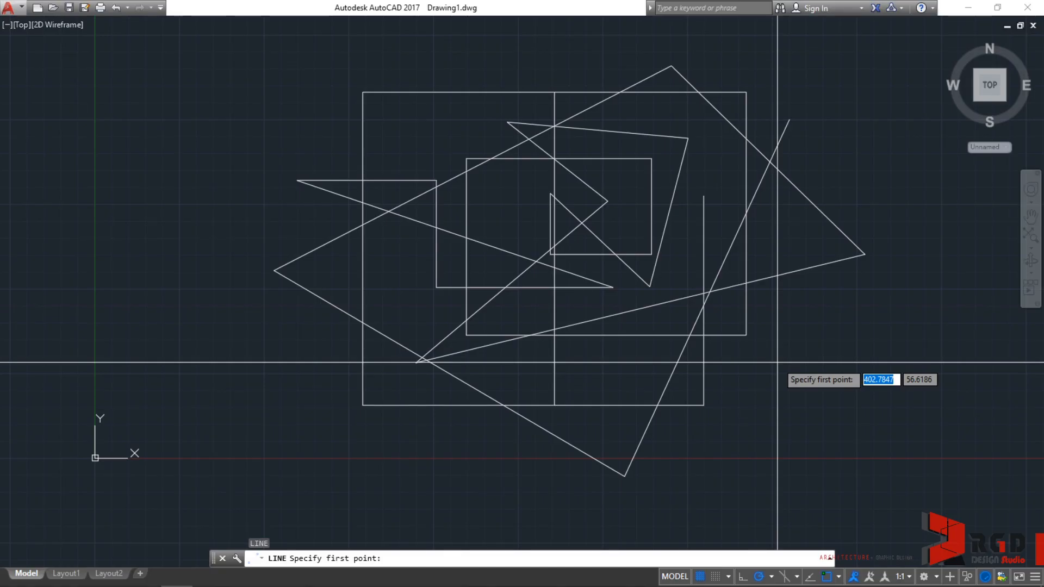
{"action": "mouse_move", "coordinate": [792, 364]}
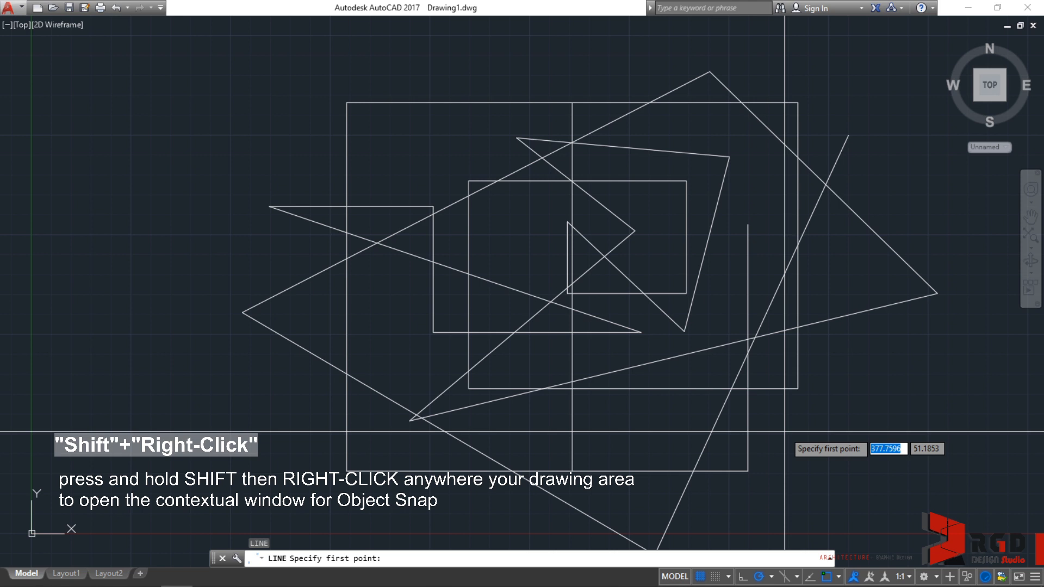
Step: Bring up the Shift+right-click snap override menu and choose a one-time override
{"action": "right_click", "coordinate": [788, 437]}
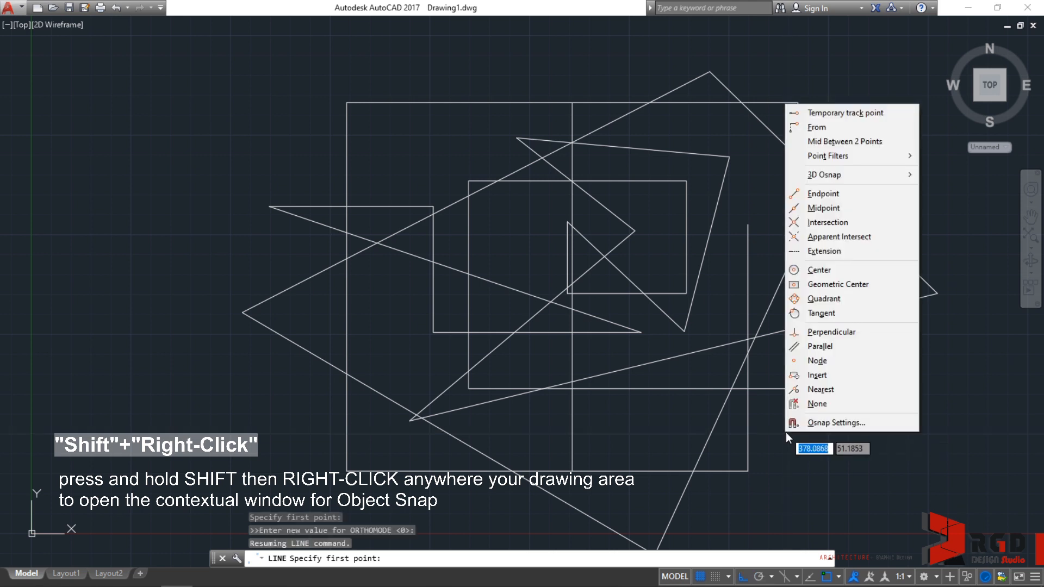
{"action": "mouse_move", "coordinate": [842, 202]}
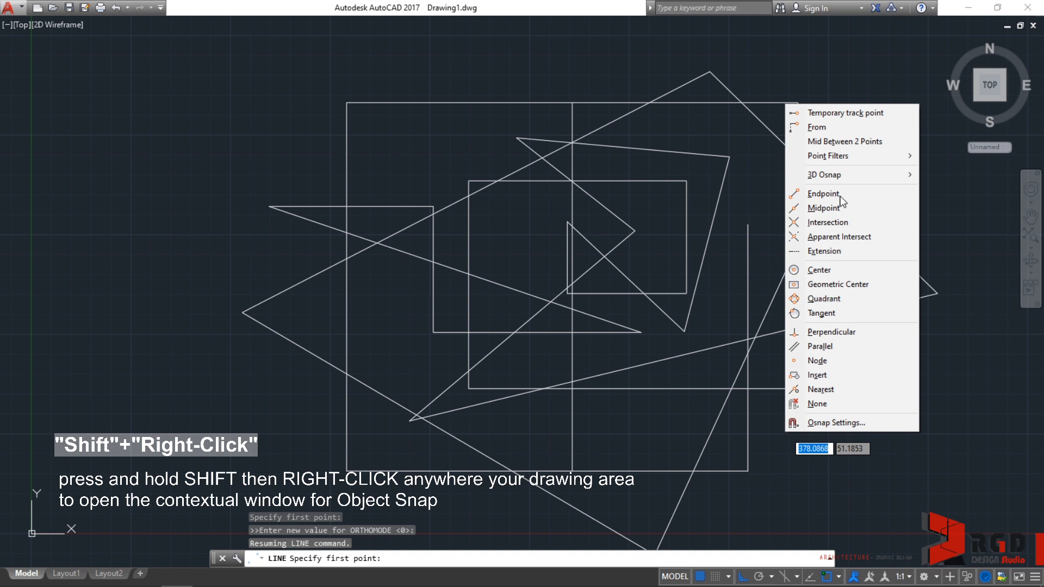
{"action": "mouse_move", "coordinate": [824, 174]}
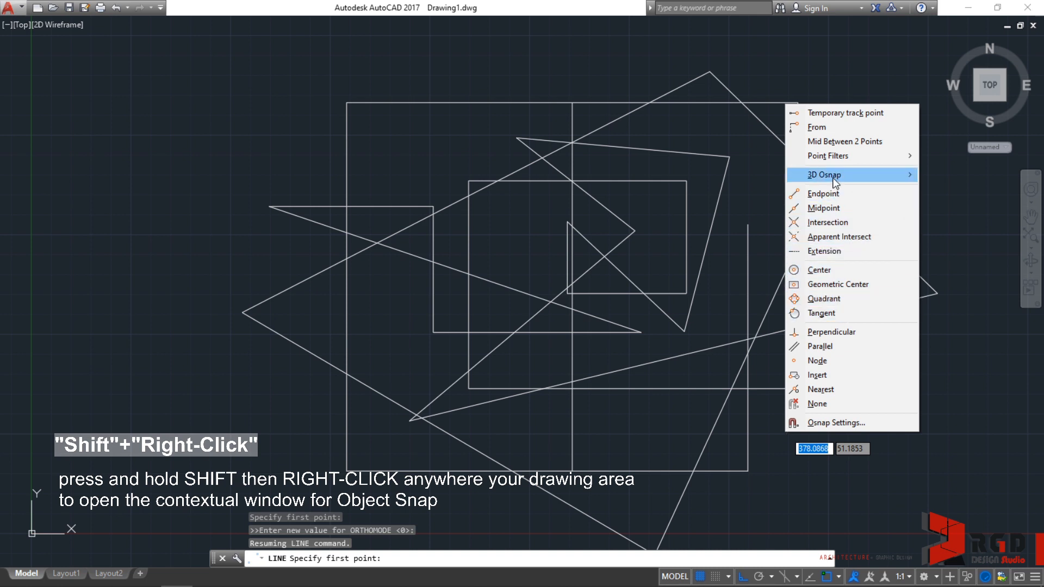
{"action": "mouse_move", "coordinate": [827, 222]}
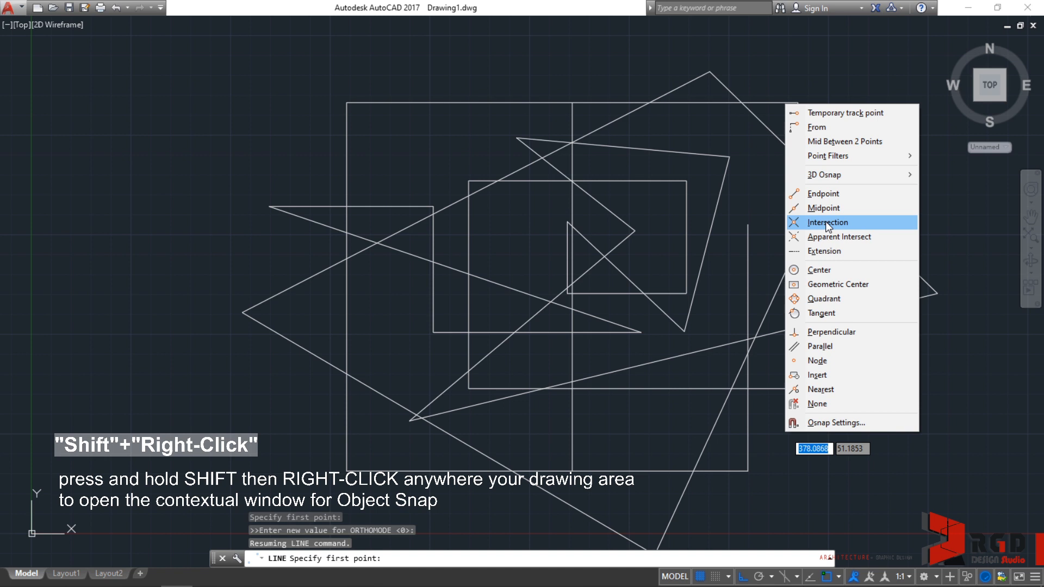
{"action": "mouse_move", "coordinate": [820, 313]}
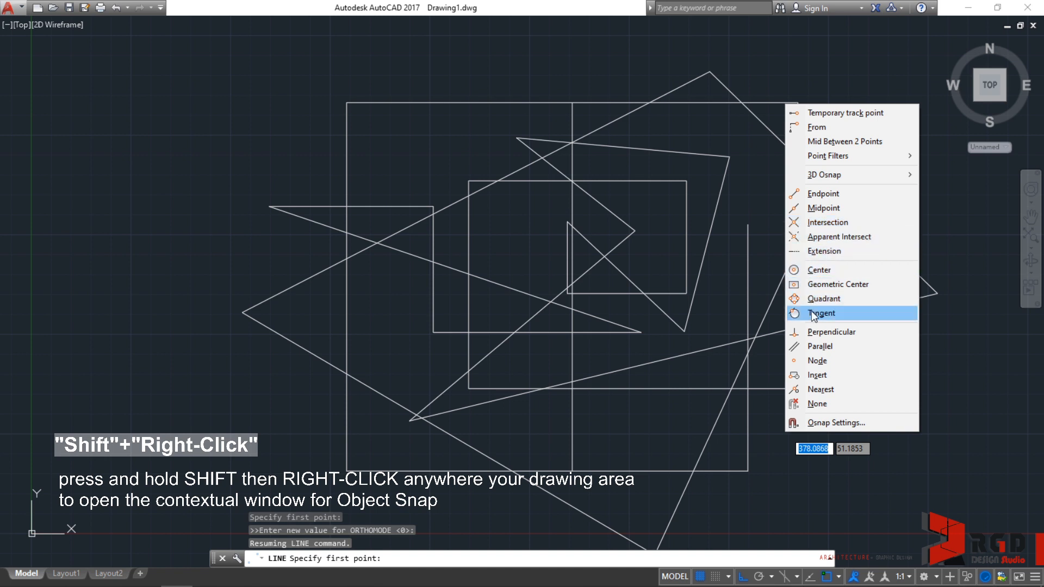
{"action": "left_click", "coordinate": [828, 222]}
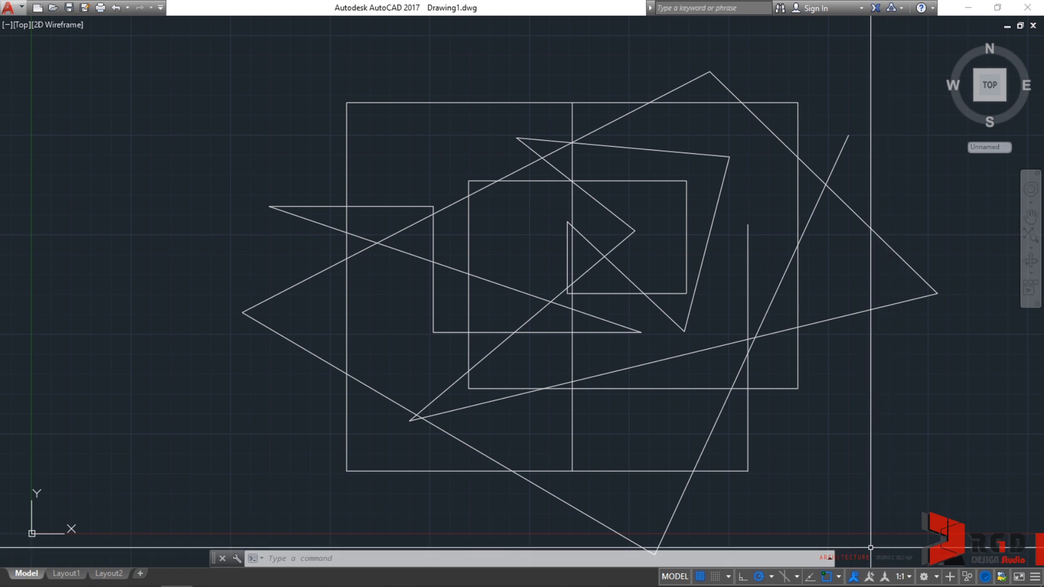
{"action": "mouse_move", "coordinate": [811, 576]}
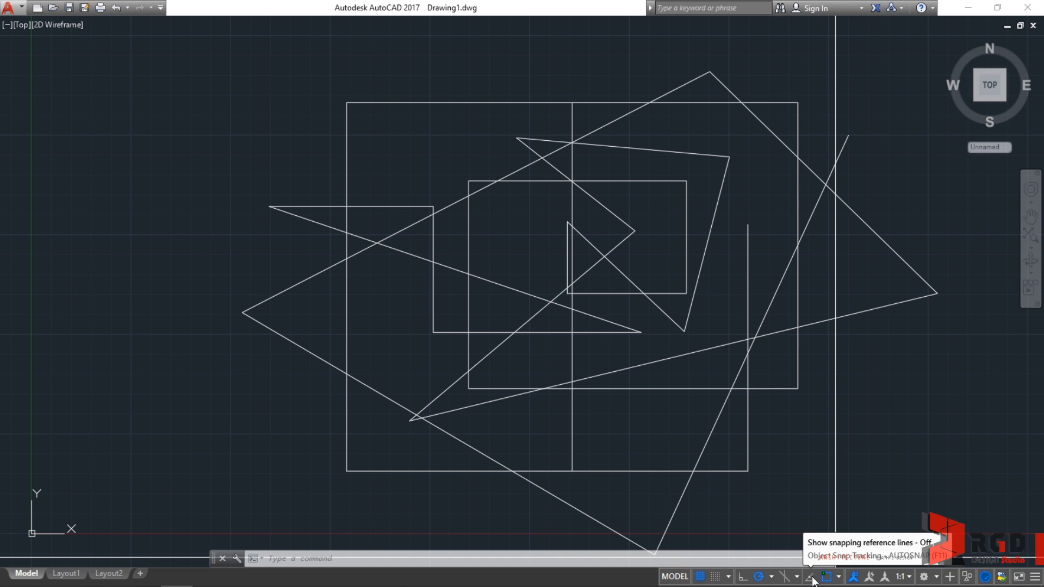
{"action": "mouse_move", "coordinate": [811, 581]}
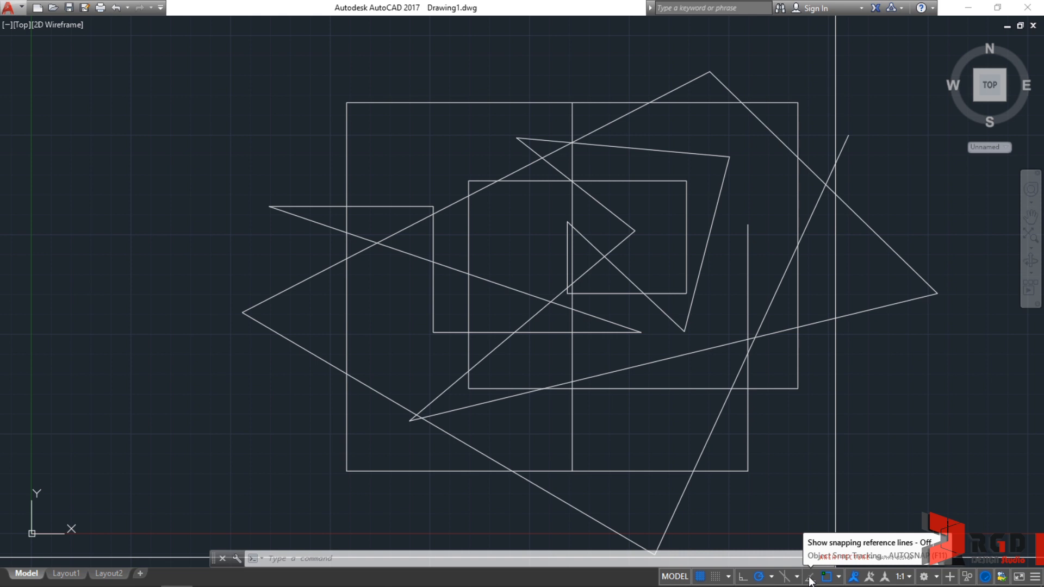
Step: Turn on Object Snap Tracking from the status bar
{"action": "left_click", "coordinate": [811, 576]}
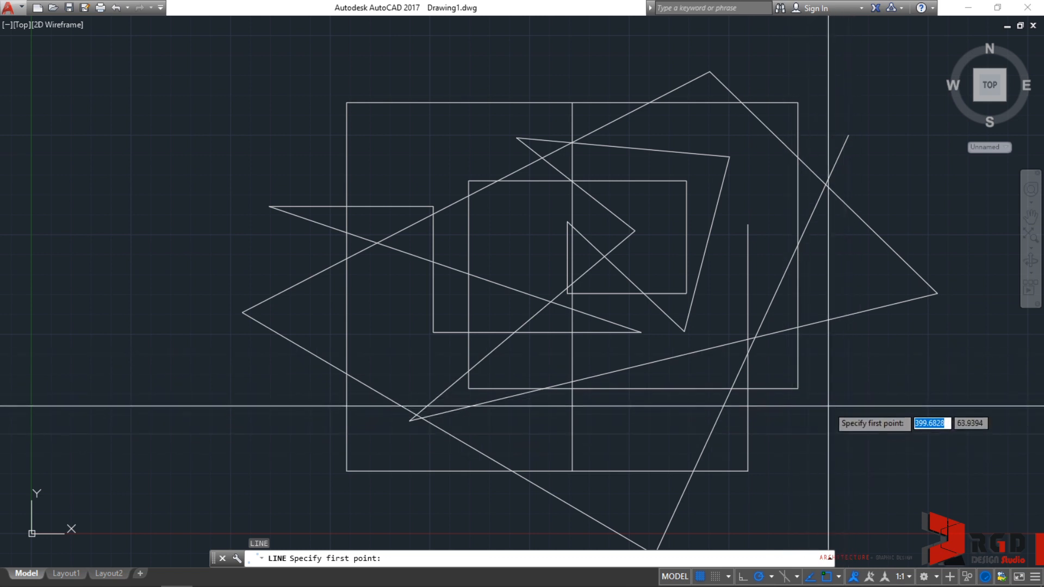
{"action": "mouse_move", "coordinate": [797, 387]}
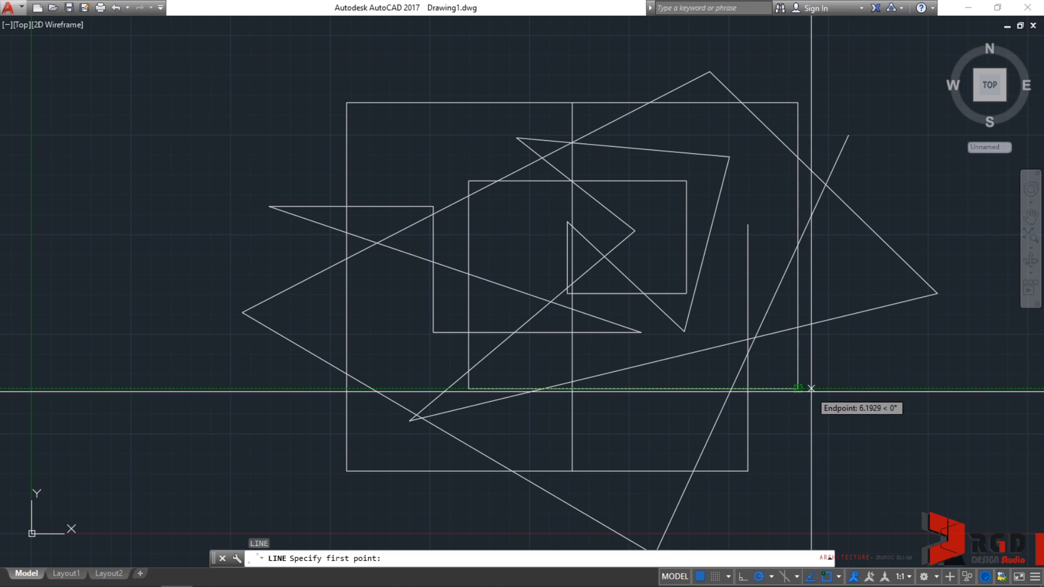
{"action": "mouse_move", "coordinate": [800, 387]}
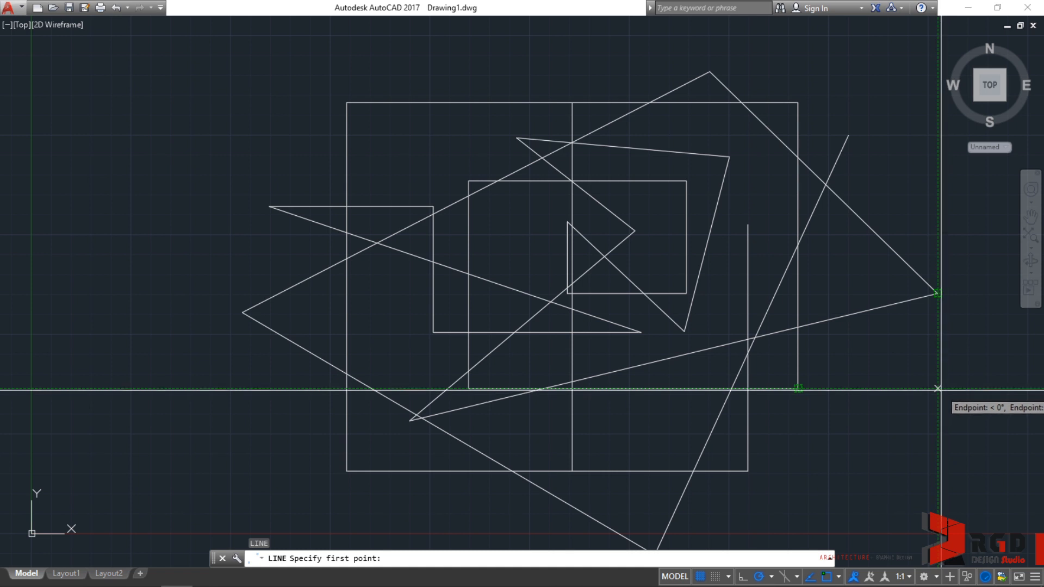
{"action": "left_click", "coordinate": [938, 386]}
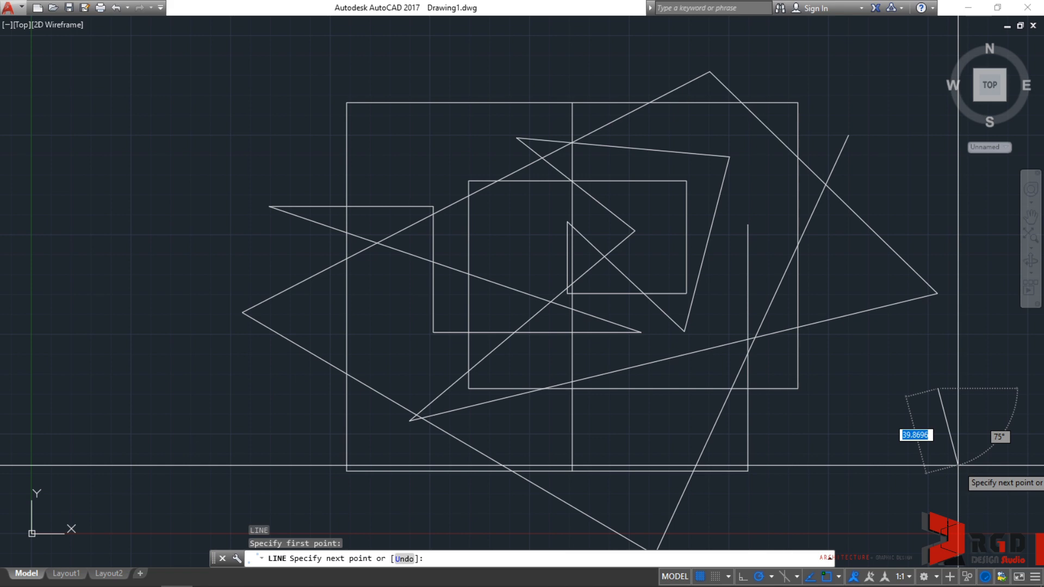
{"action": "key", "text": "Escape"}
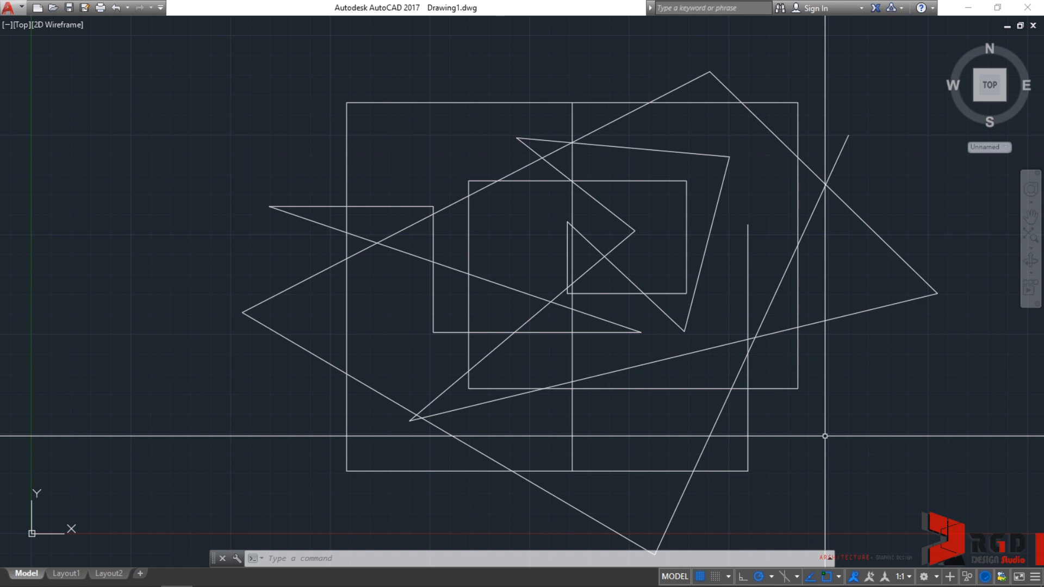
Step: Reach the Drafting options via the drawing shortcut menu and toggle the AutoSnap aperture box setting
{"action": "right_click", "coordinate": [824, 437]}
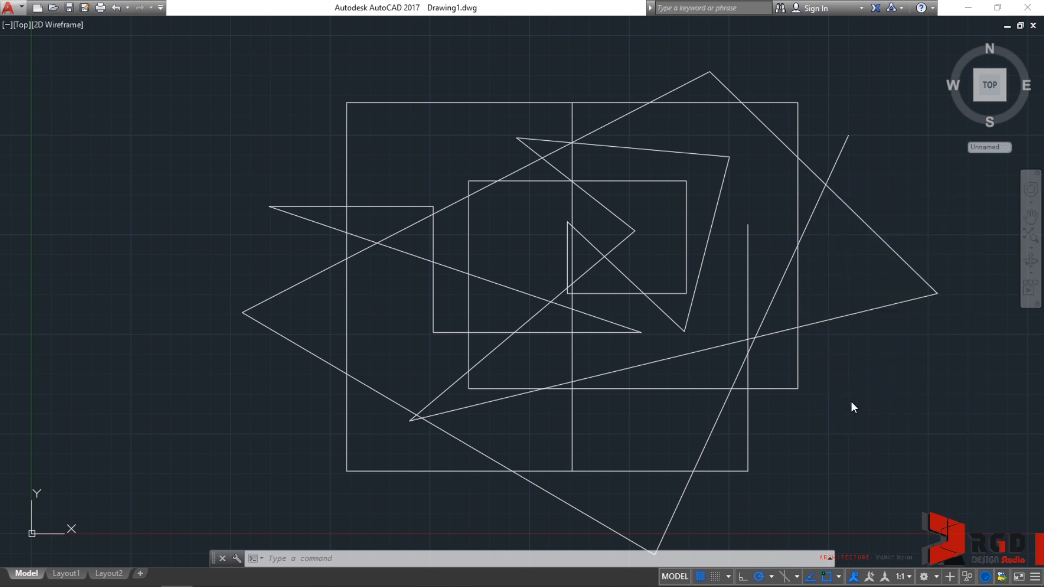
{"action": "type", "text": "_options"}
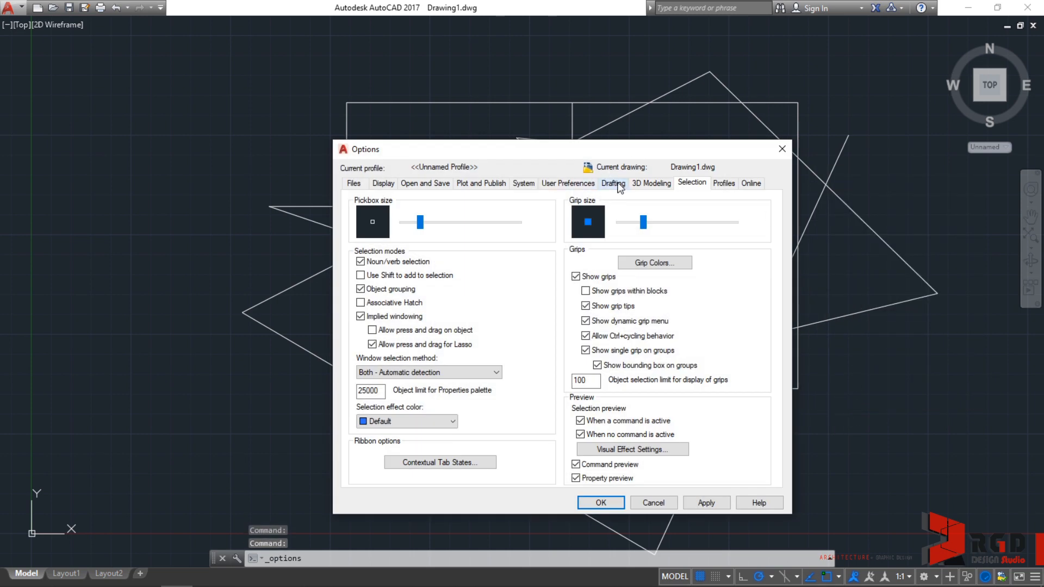
{"action": "left_click", "coordinate": [612, 182]}
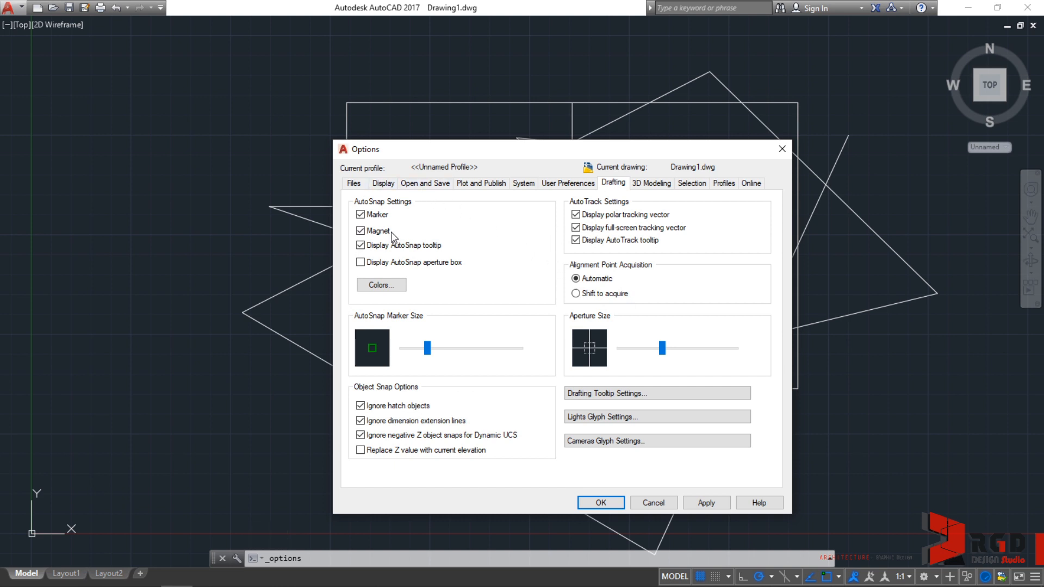
{"action": "mouse_move", "coordinate": [568, 183]}
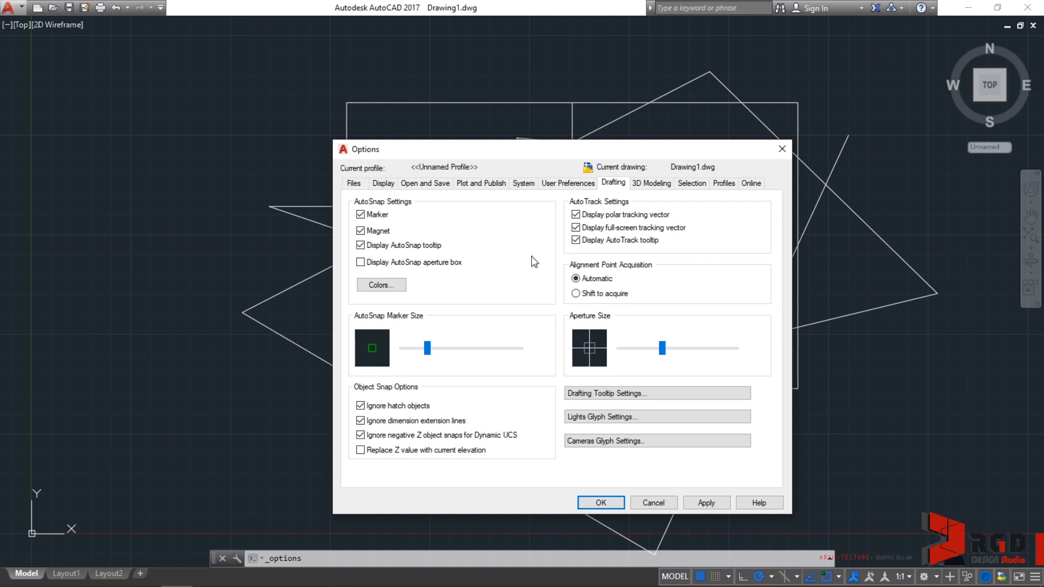
{"action": "mouse_move", "coordinate": [520, 341]}
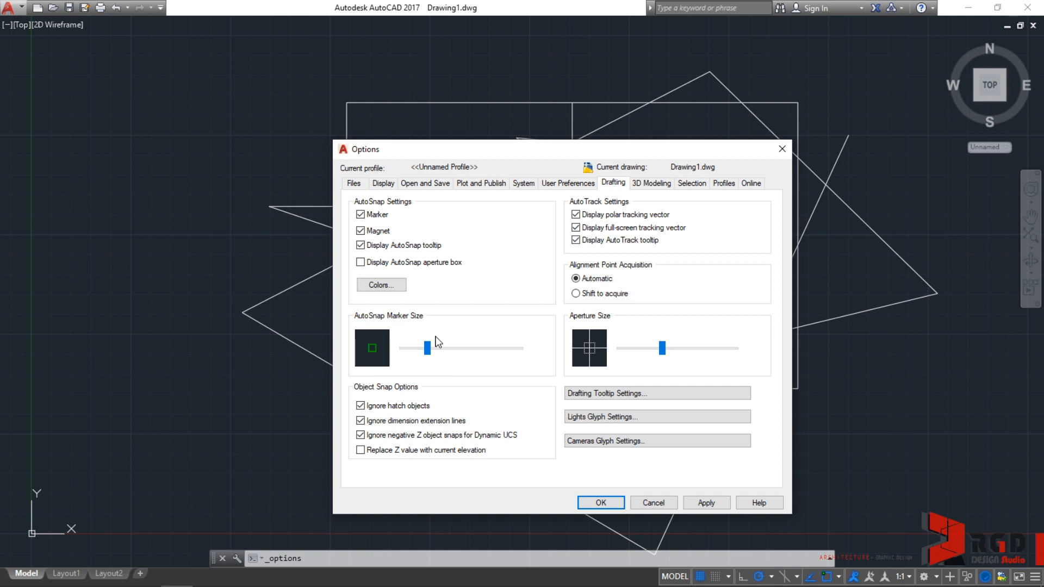
{"action": "mouse_move", "coordinate": [451, 345]}
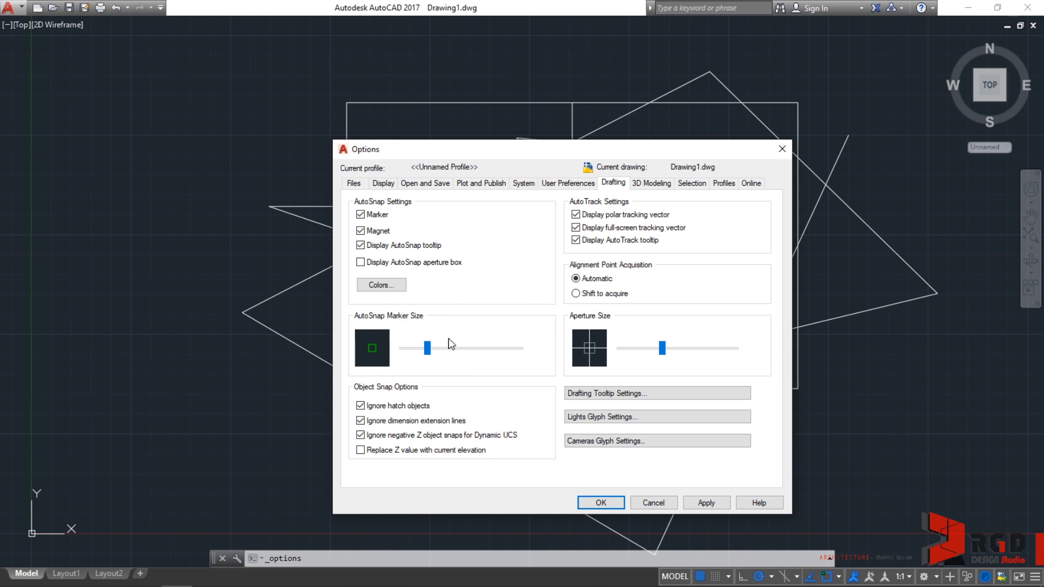
{"action": "mouse_move", "coordinate": [684, 90]}
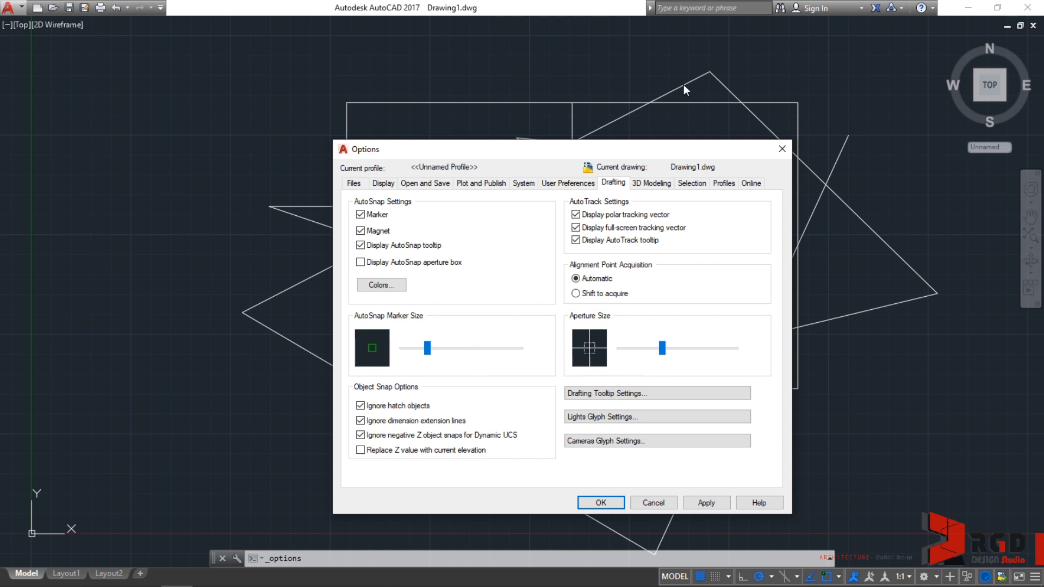
{"action": "mouse_move", "coordinate": [476, 405]}
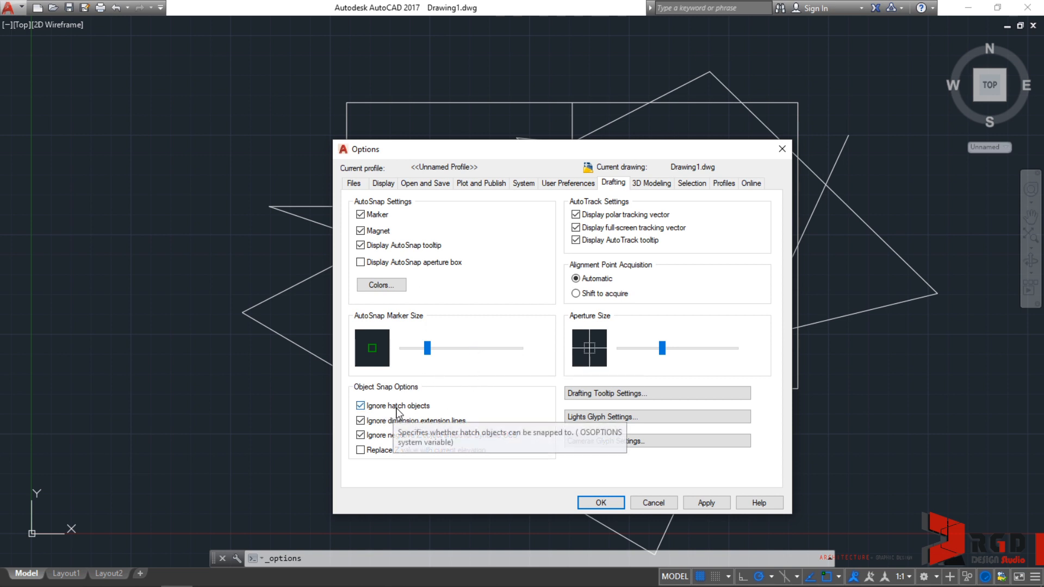
{"action": "mouse_move", "coordinate": [485, 413]}
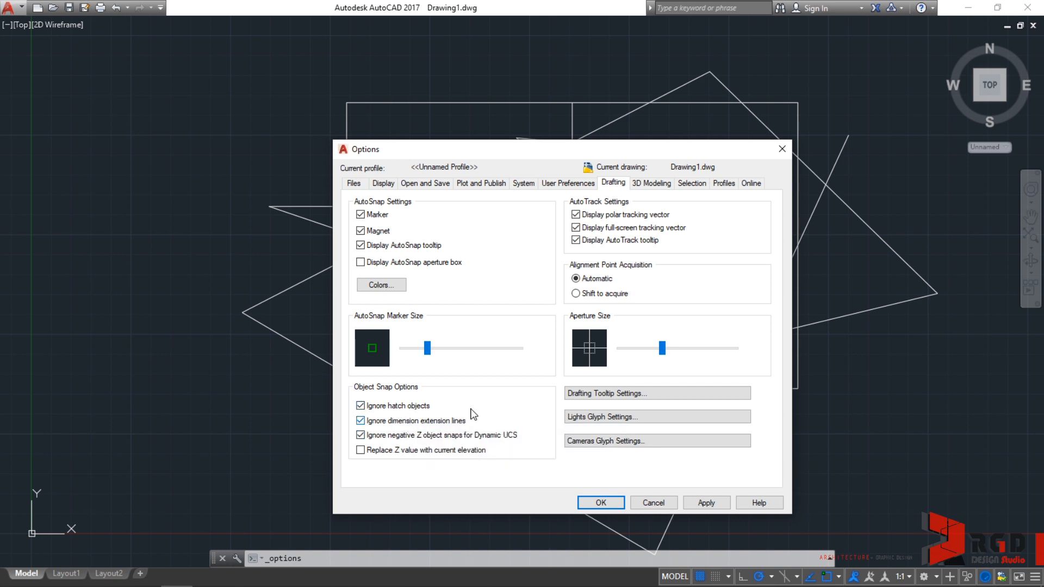
{"action": "mouse_move", "coordinate": [525, 377]}
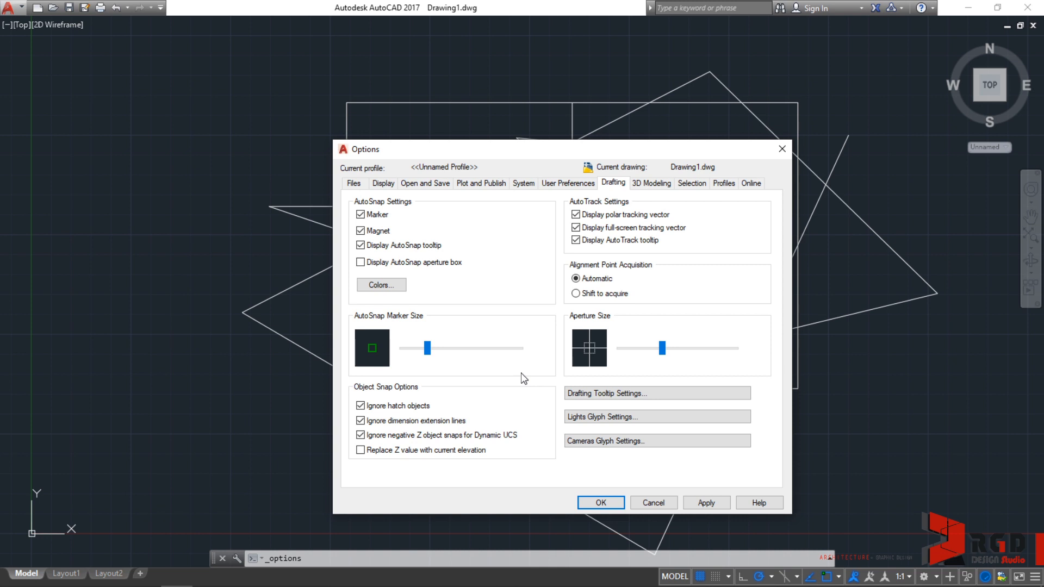
{"action": "left_click", "coordinate": [360, 262]}
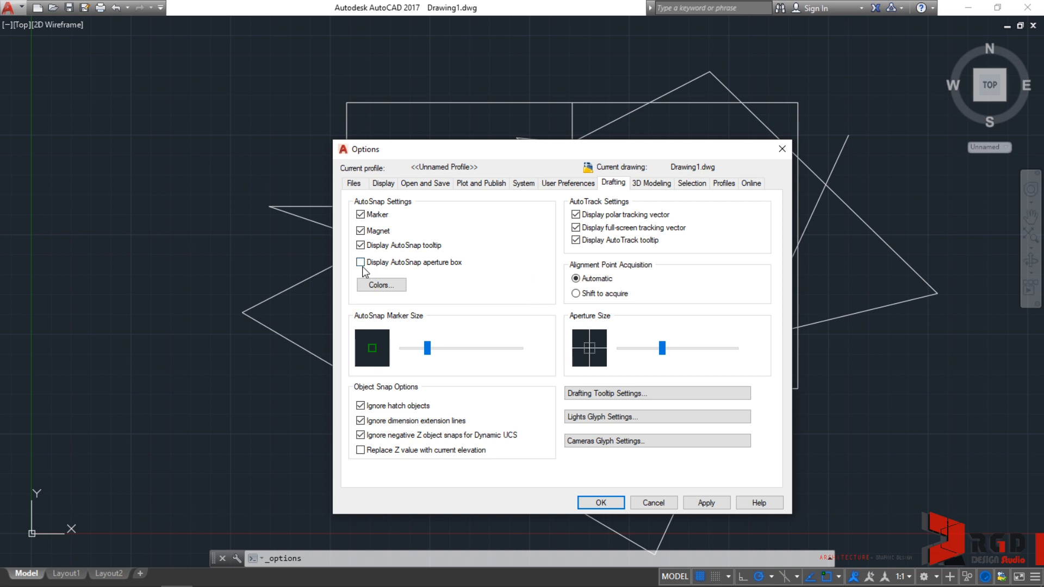
{"action": "mouse_move", "coordinate": [361, 262]}
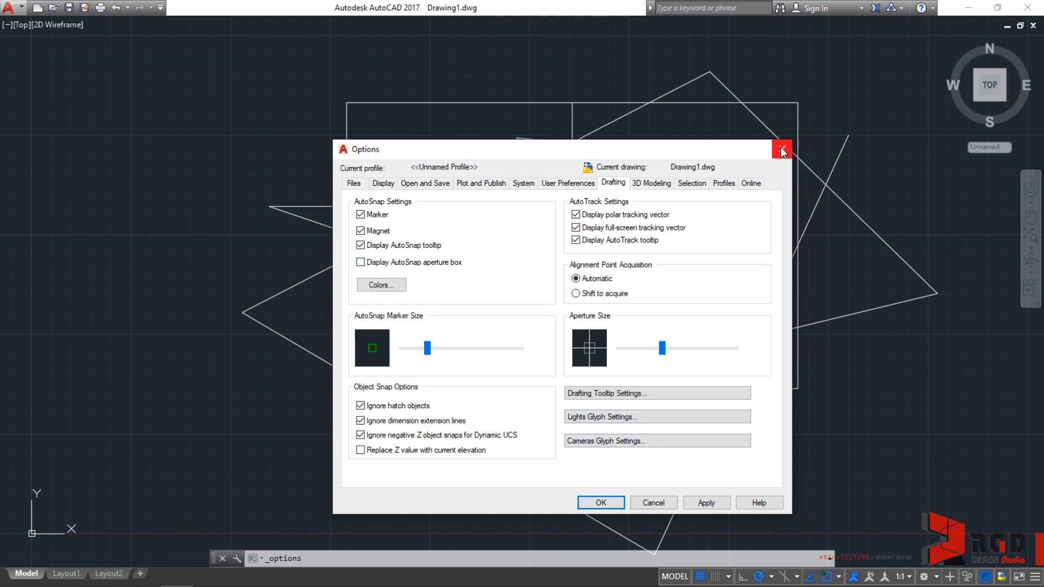
Step: Close Options without applying changes, then cancel the briefly started LINE command
{"action": "left_click", "coordinate": [782, 149]}
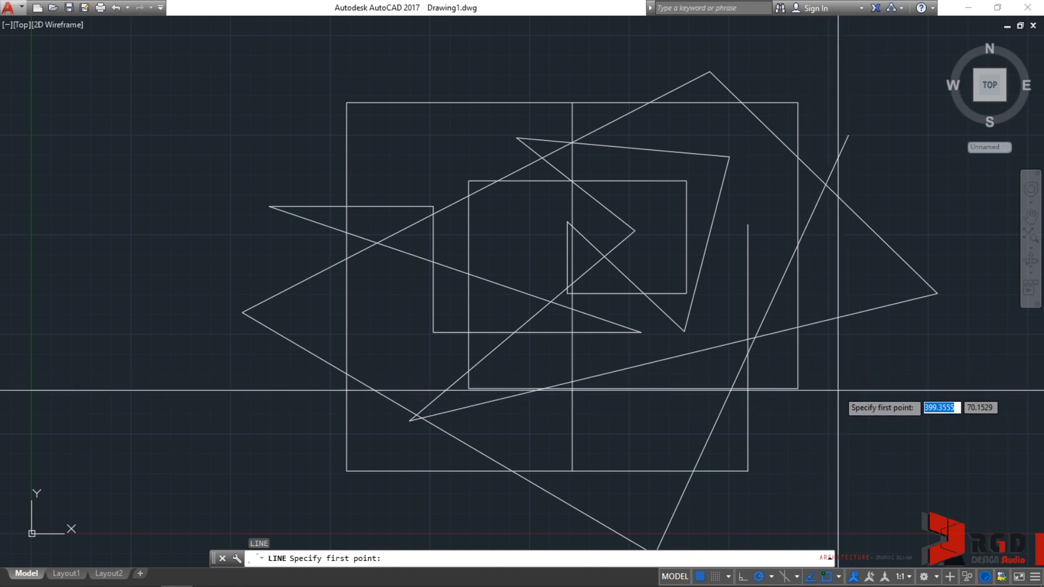
{"action": "mouse_move", "coordinate": [752, 322]}
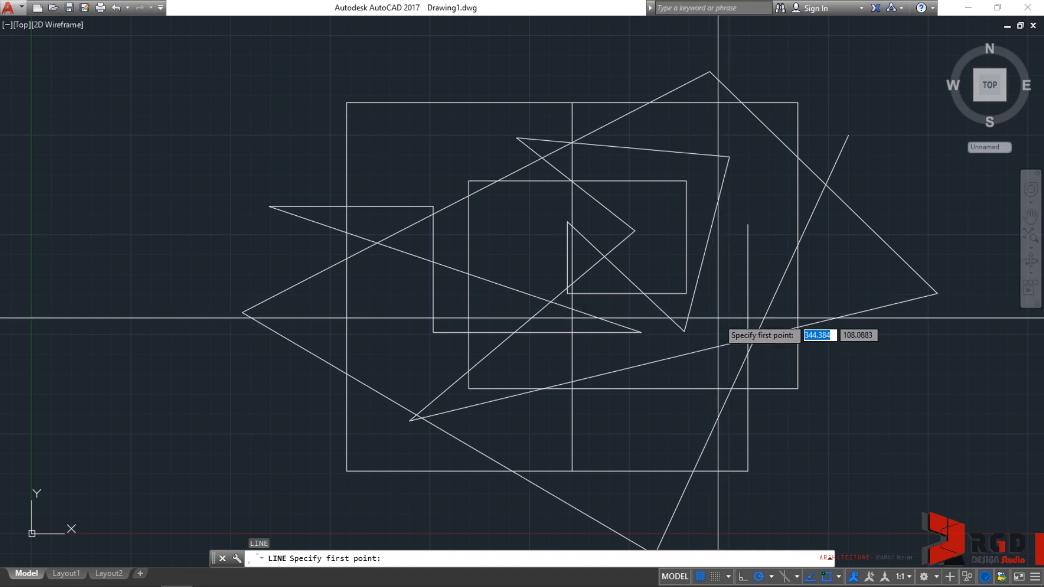
{"action": "key", "text": "Escape"}
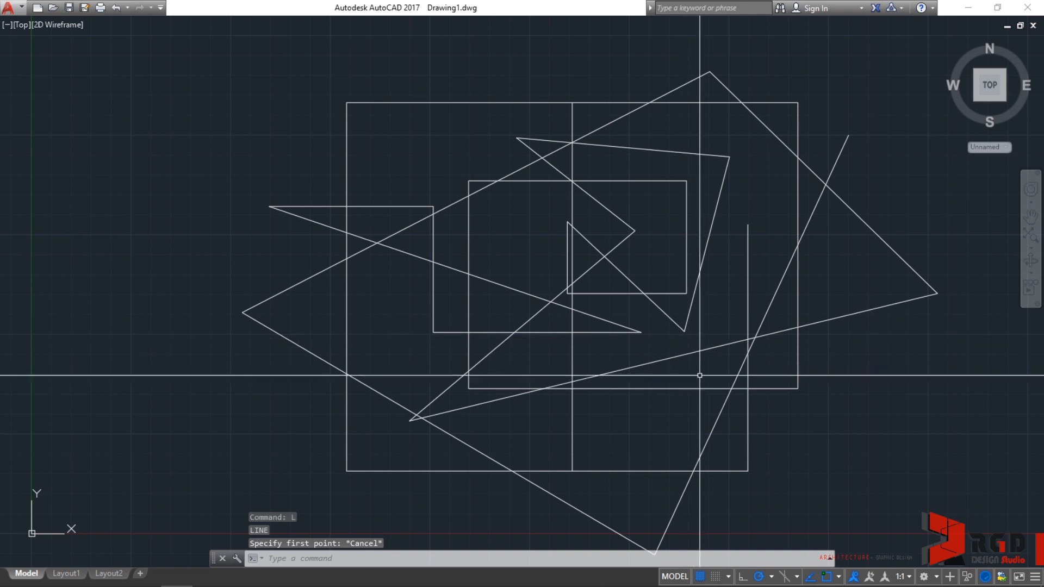
{"action": "mouse_move", "coordinate": [728, 373]}
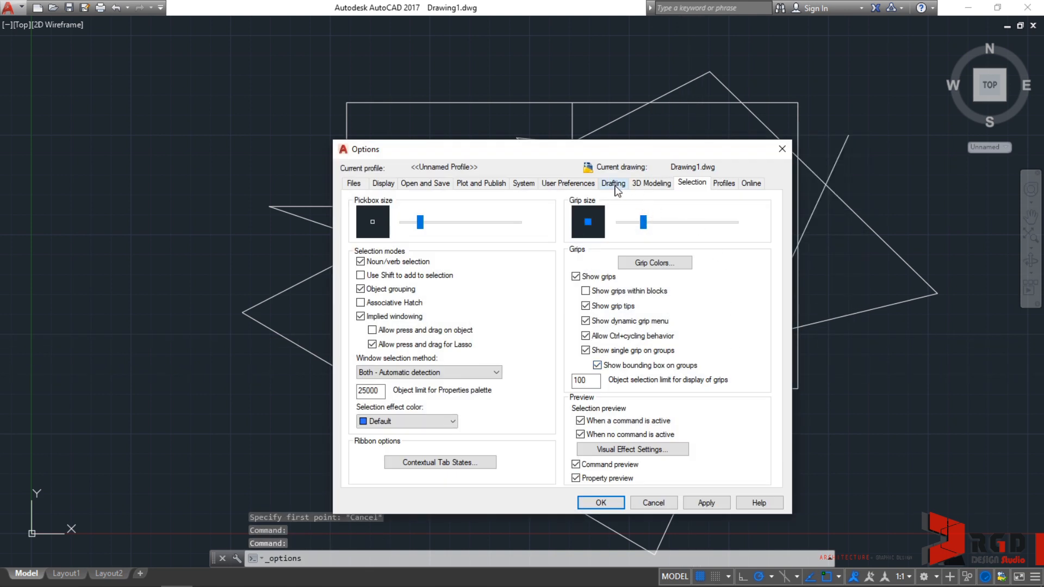
Step: Enable 'Display AutoSnap aperture box' on the Drafting options and confirm with OK
{"action": "left_click", "coordinate": [612, 183]}
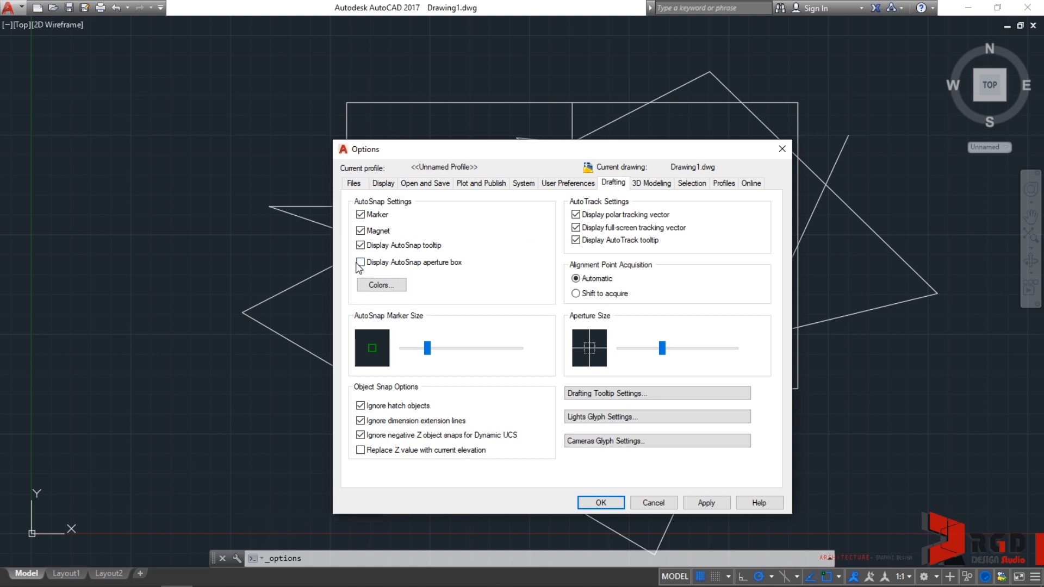
{"action": "mouse_move", "coordinate": [360, 262]}
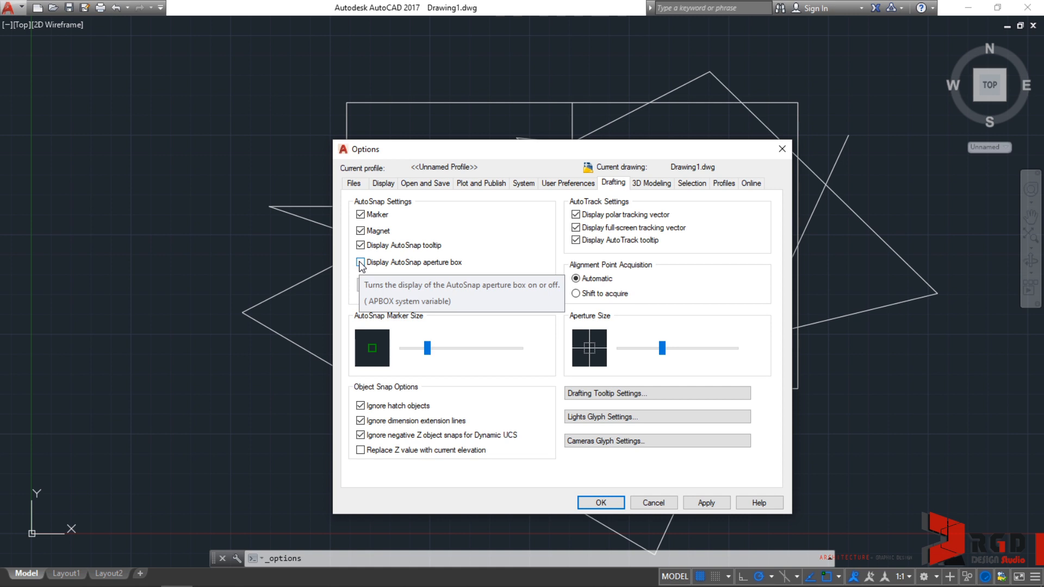
{"action": "left_click", "coordinate": [360, 262]}
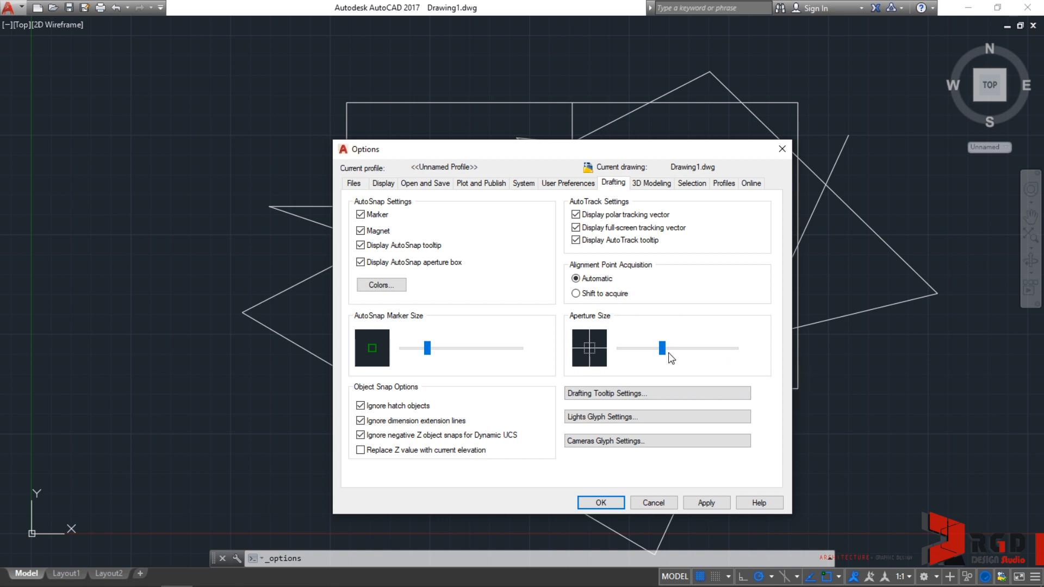
{"action": "mouse_move", "coordinate": [678, 373]}
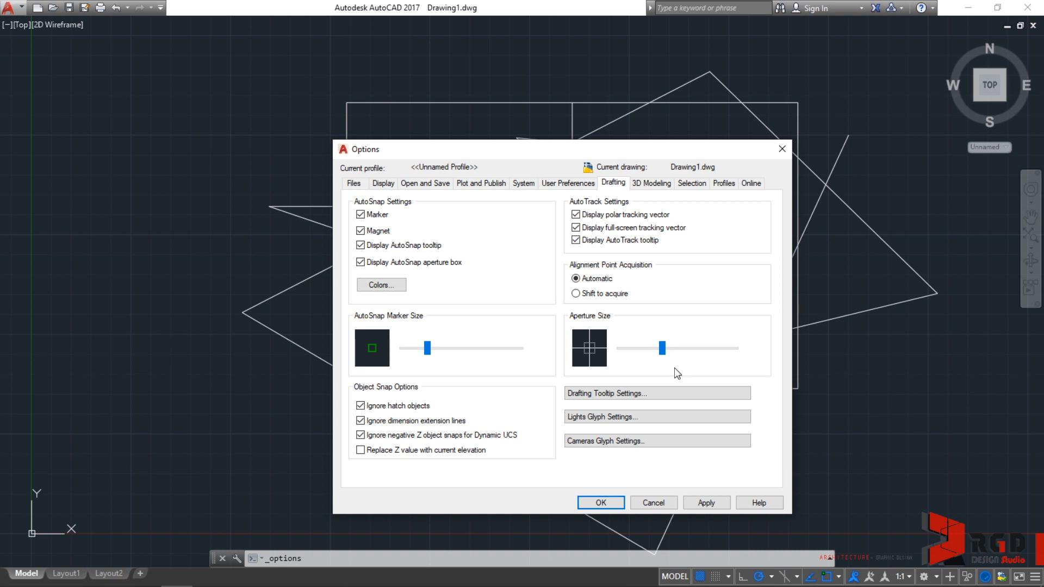
{"action": "left_click", "coordinate": [599, 502]}
{"action": "type", "text": "LINE"}
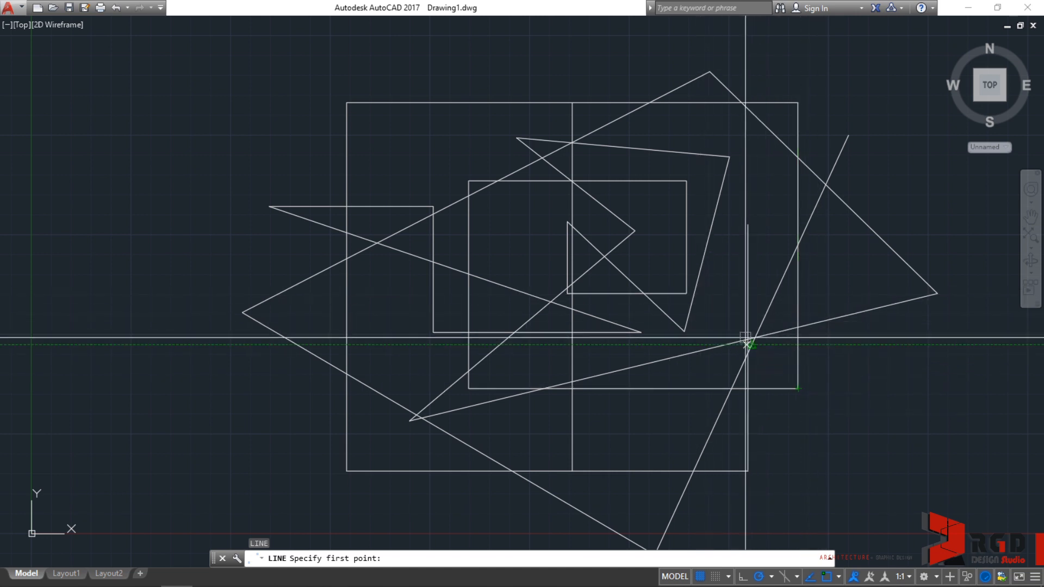
{"action": "mouse_move", "coordinate": [744, 346]}
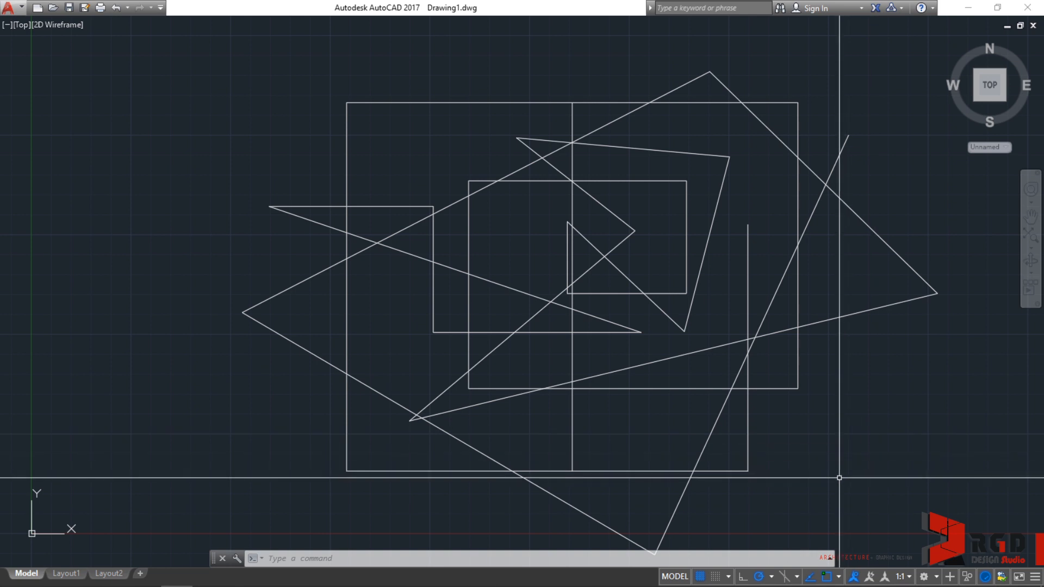
{"action": "mouse_move", "coordinate": [827, 576]}
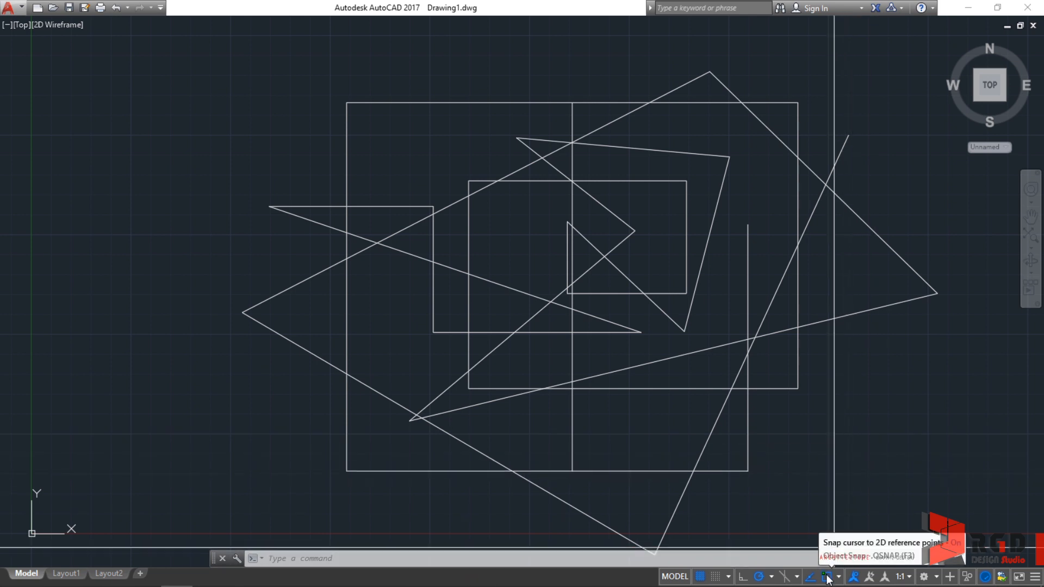
Step: Turn on Center, Quadrant, Intersection and Perpendicular running snaps in Object Snap Settings and apply
{"action": "left_click", "coordinate": [830, 576]}
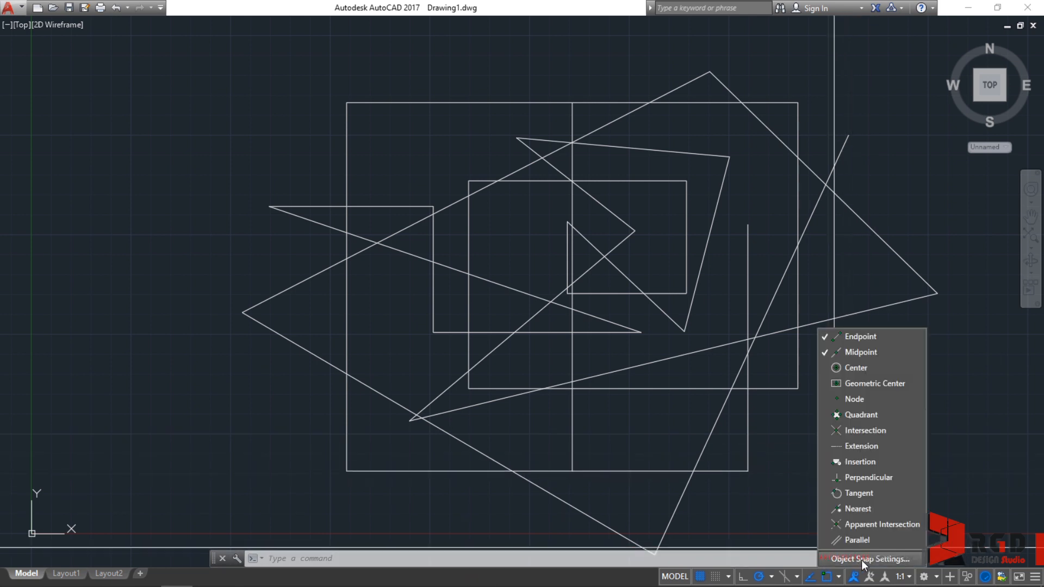
{"action": "left_click", "coordinate": [869, 559]}
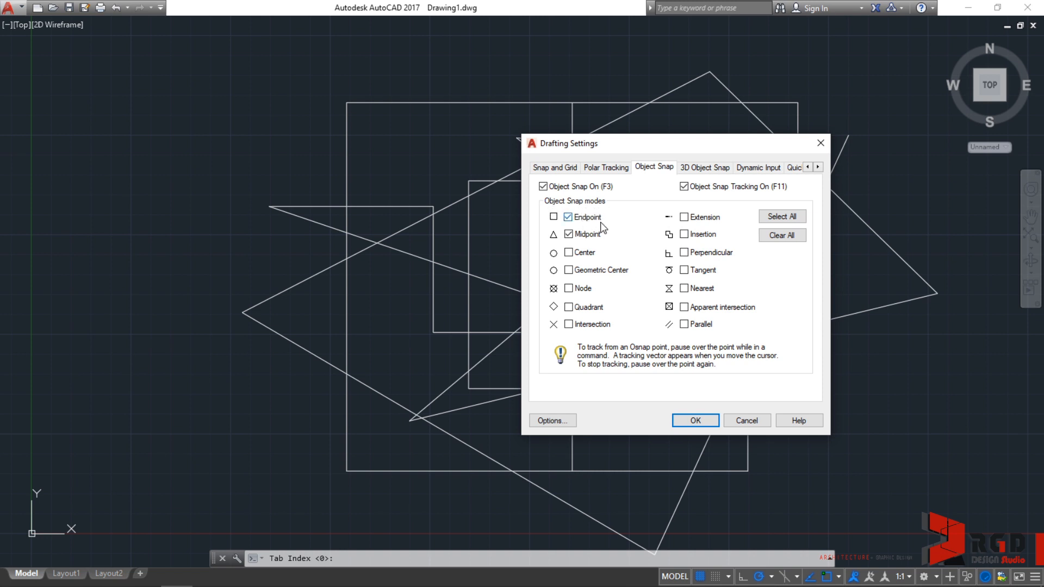
{"action": "left_click", "coordinate": [568, 251]}
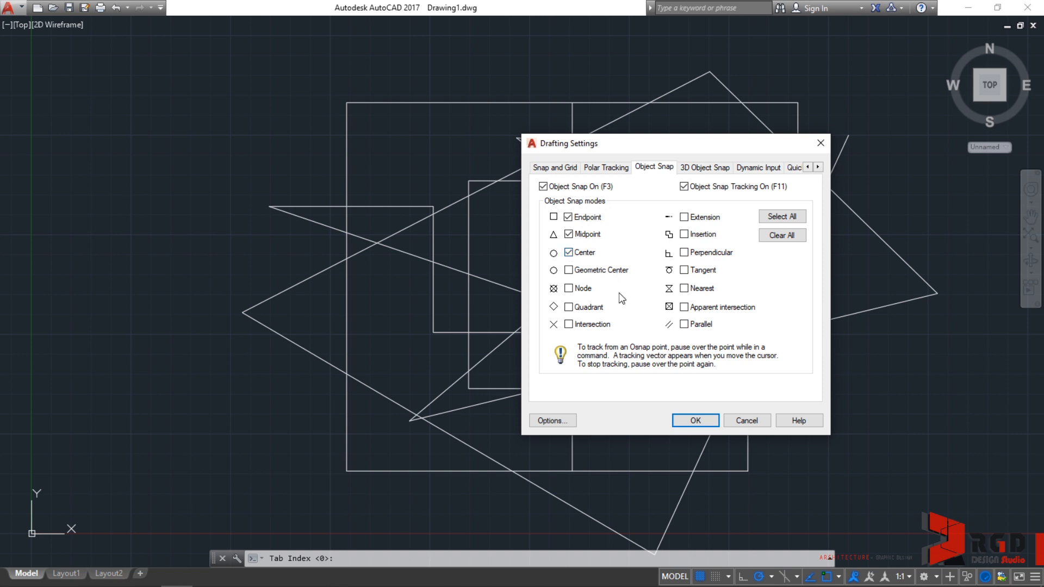
{"action": "left_click", "coordinate": [569, 307]}
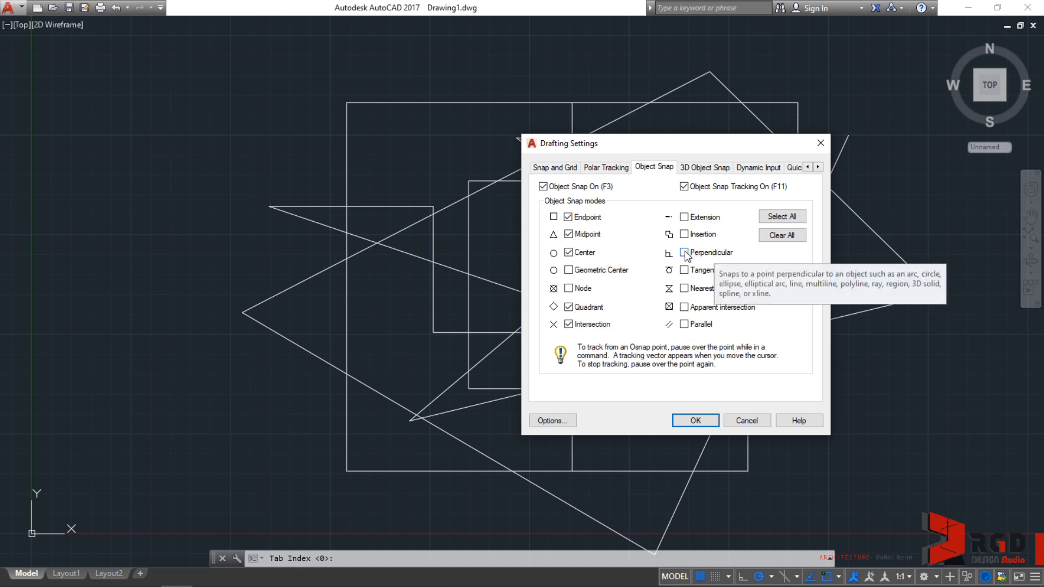
{"action": "left_click", "coordinate": [683, 251]}
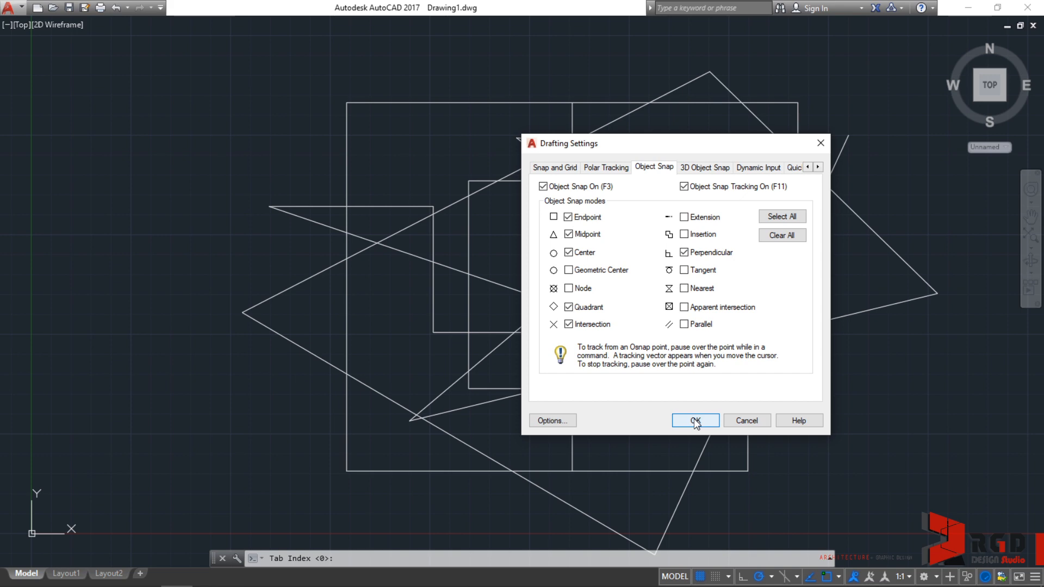
{"action": "left_click", "coordinate": [695, 420]}
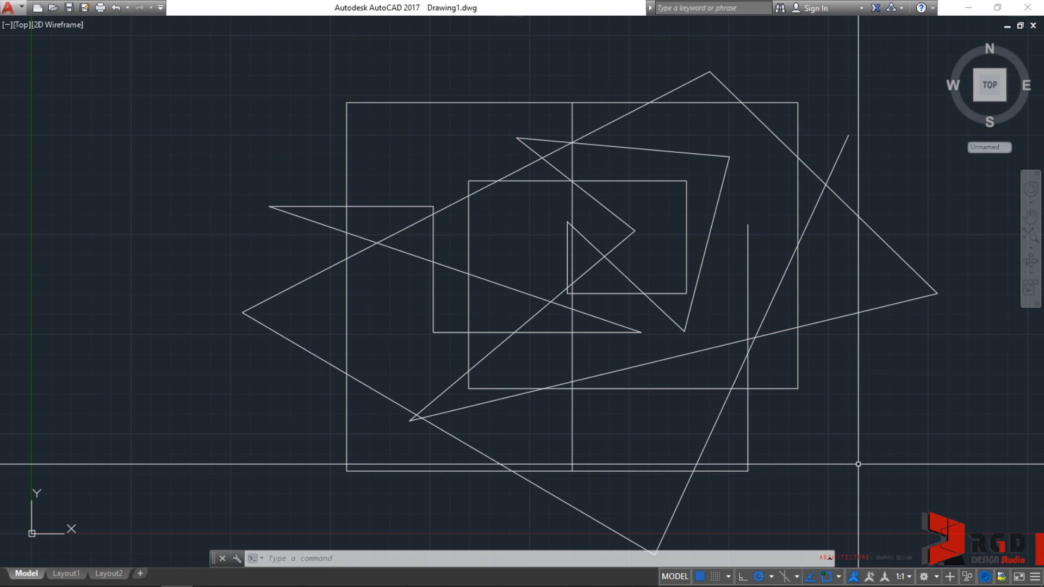
Step: Start the LINE command (L) so it prompts for a first point
{"action": "type", "text": "LINE Specify first point:"}
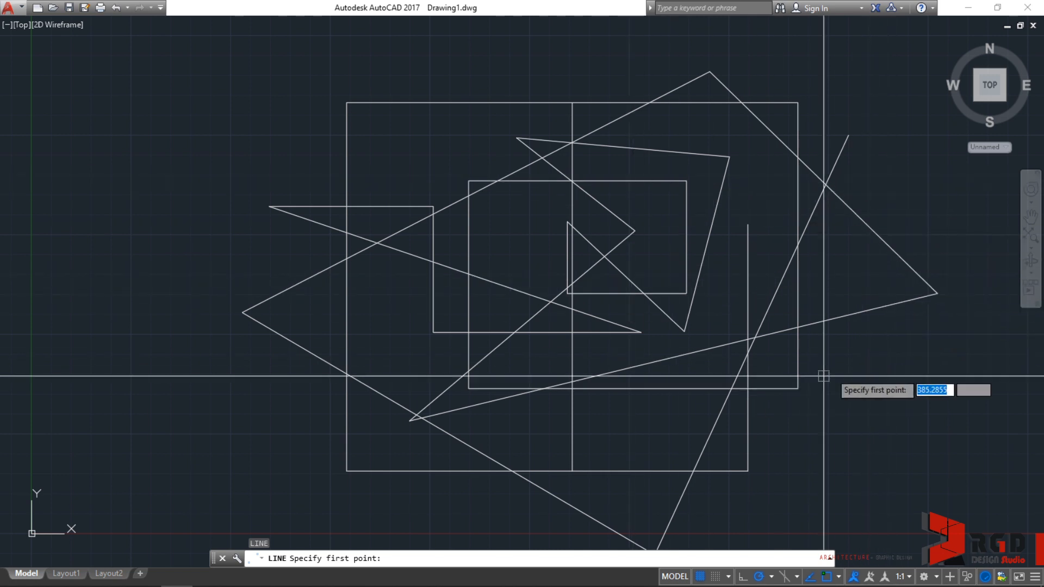
{"action": "mouse_move", "coordinate": [500, 191]}
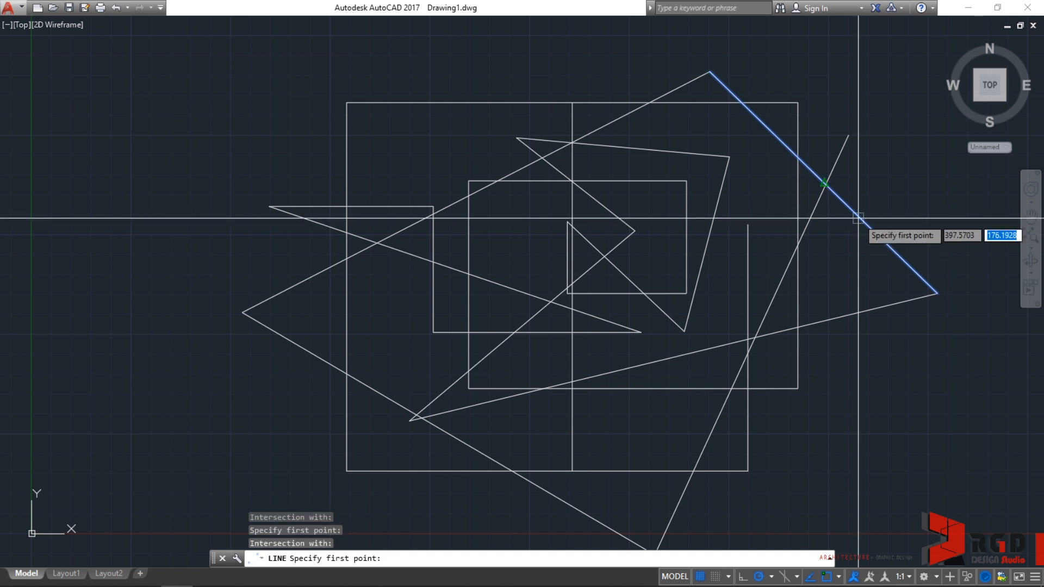
Step: Cycle the snap points on the hovered line with Tab until its midpoint is offered
{"action": "key", "text": "Tab"}
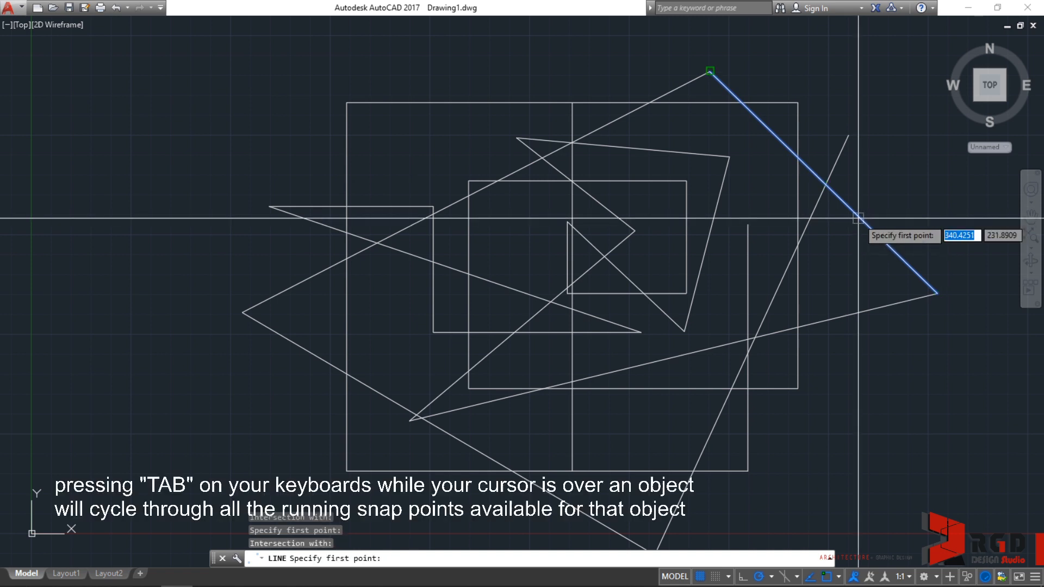
{"action": "mouse_move", "coordinate": [728, 157]}
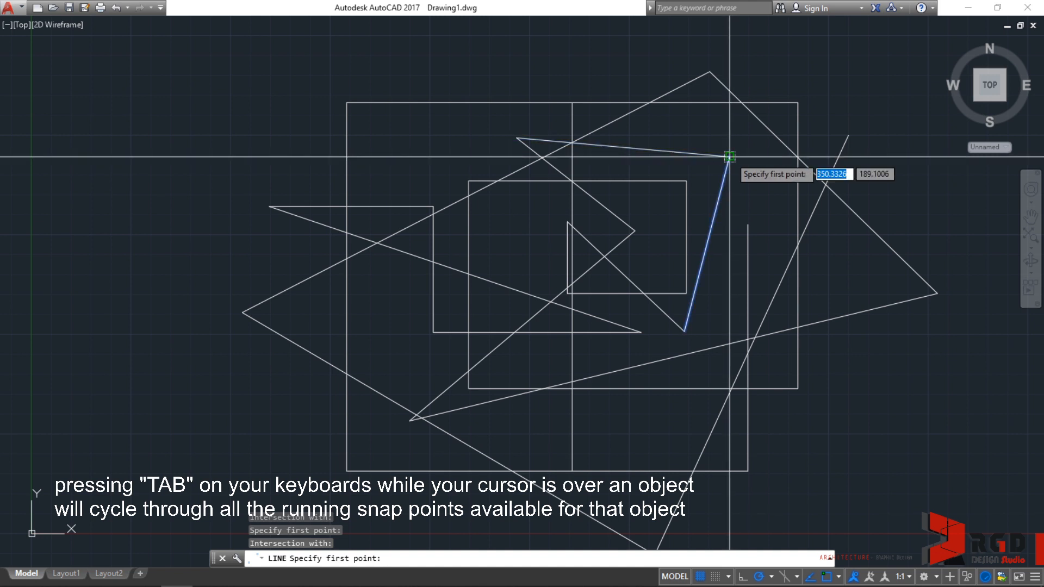
{"action": "key", "text": "Tab"}
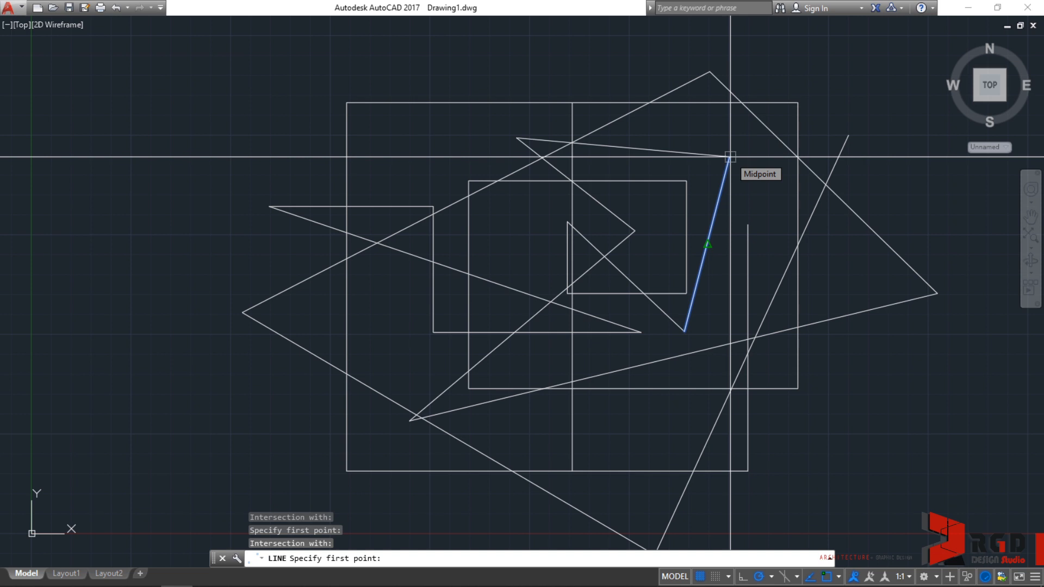
{"action": "key", "text": "Tab"}
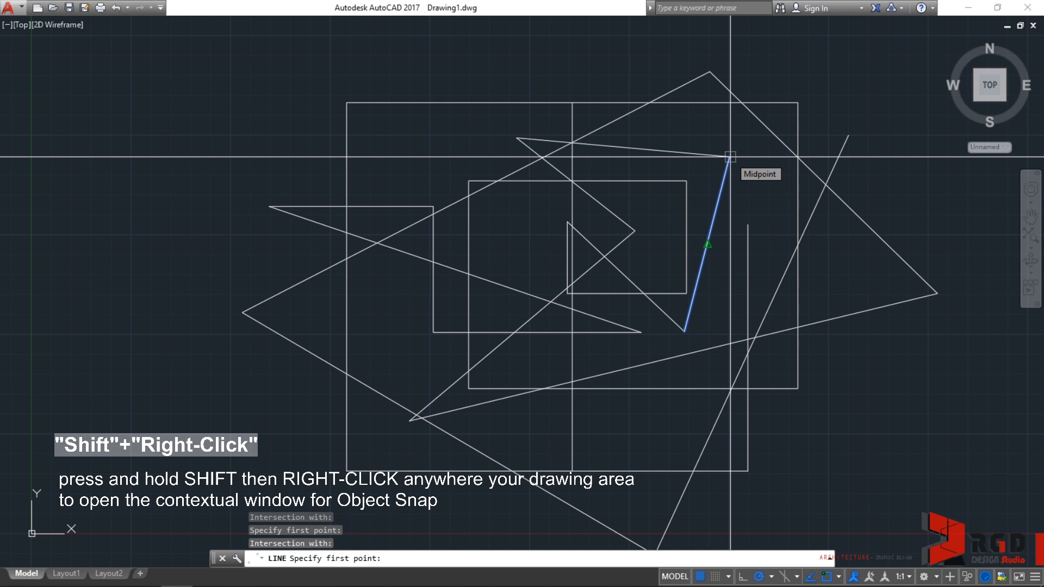
Step: Use Shift+right-click overrides to restrict the first point to Midpoint, then to Endpoint
{"action": "right_click", "coordinate": [740, 191]}
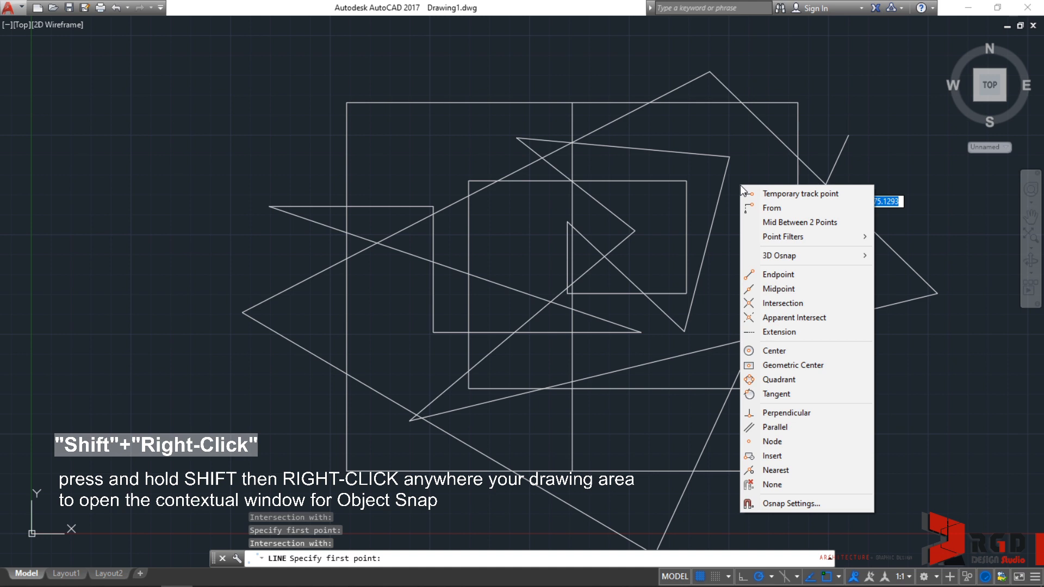
{"action": "mouse_move", "coordinate": [809, 290]}
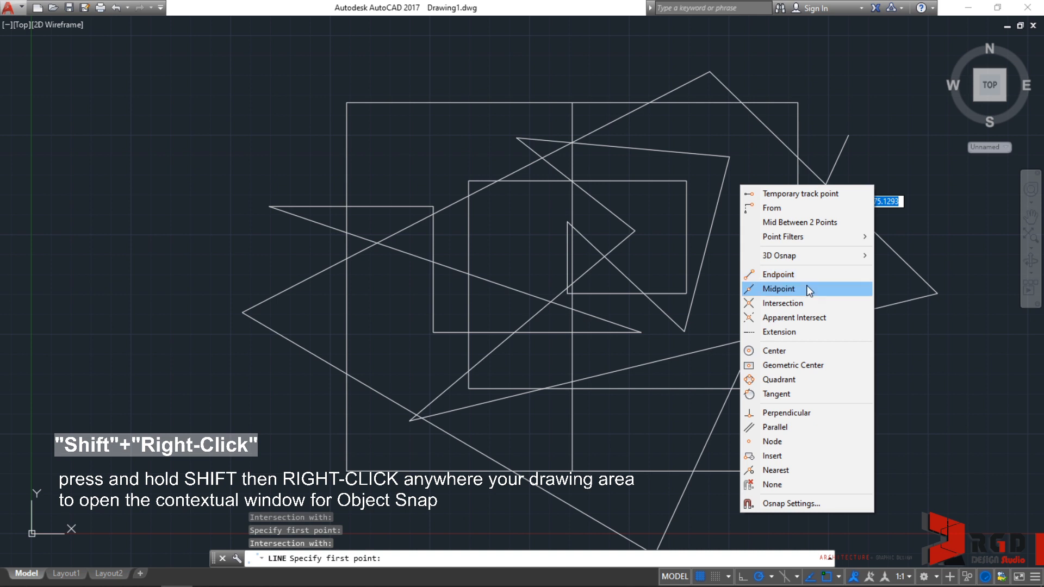
{"action": "mouse_move", "coordinate": [793, 291]}
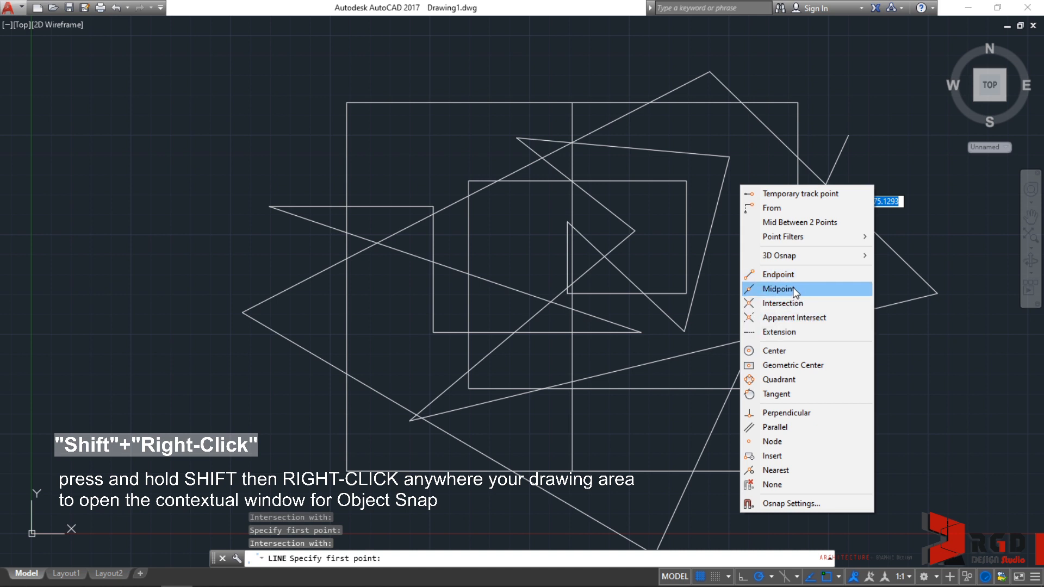
{"action": "mouse_move", "coordinate": [782, 292]}
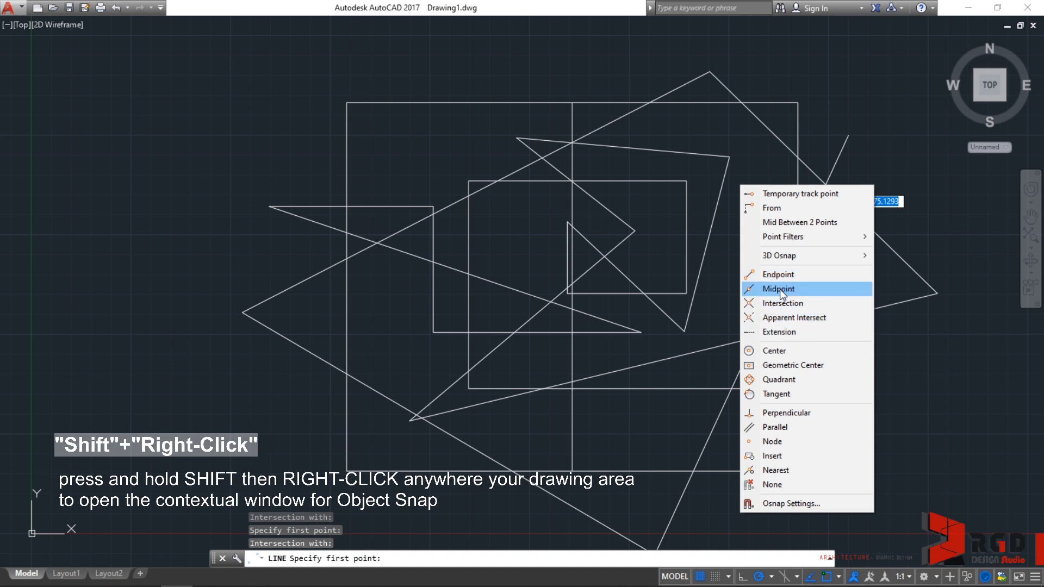
{"action": "left_click", "coordinate": [776, 289]}
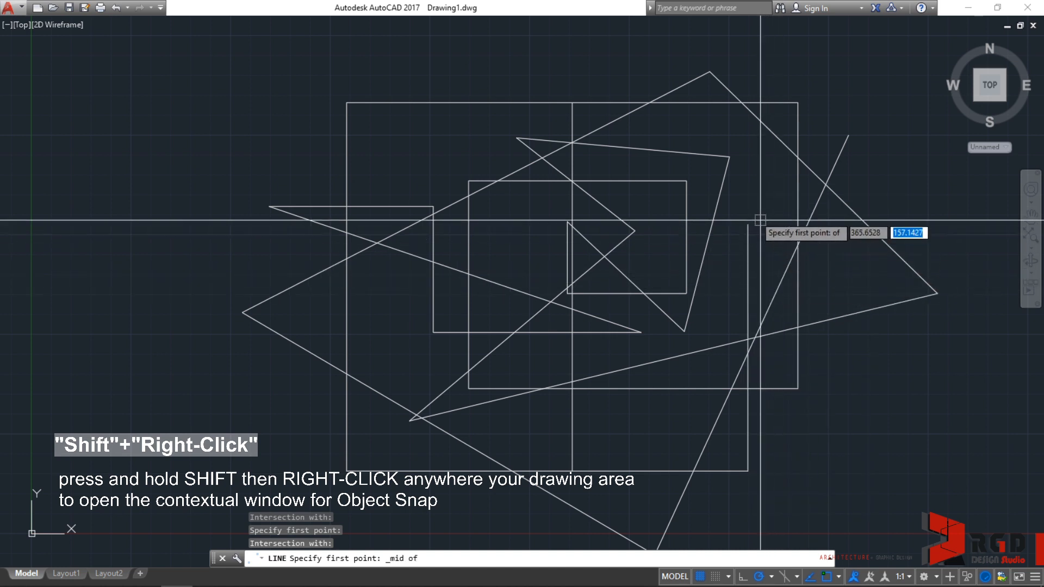
{"action": "mouse_move", "coordinate": [690, 233]}
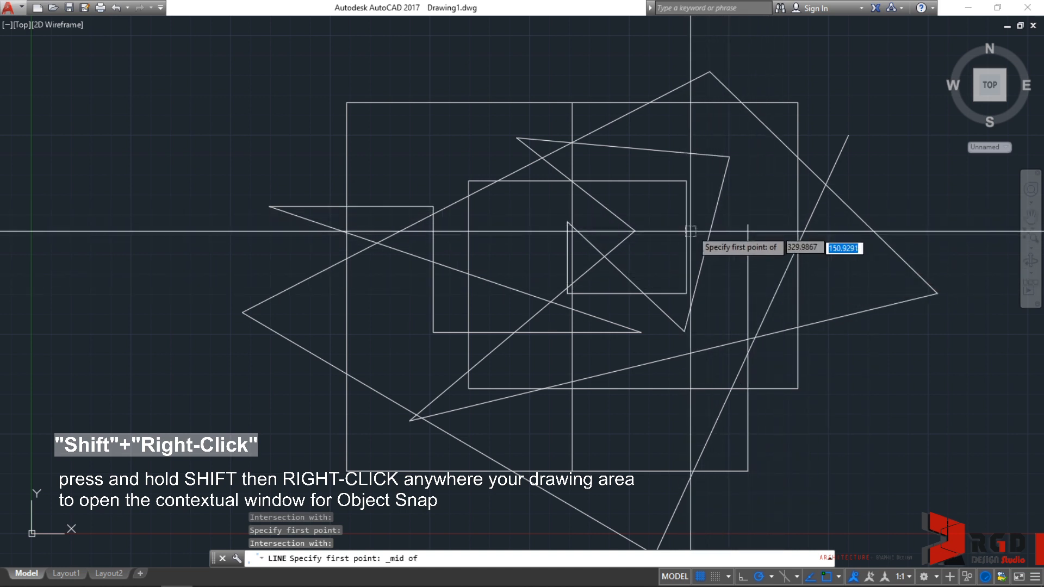
{"action": "mouse_move", "coordinate": [790, 227]}
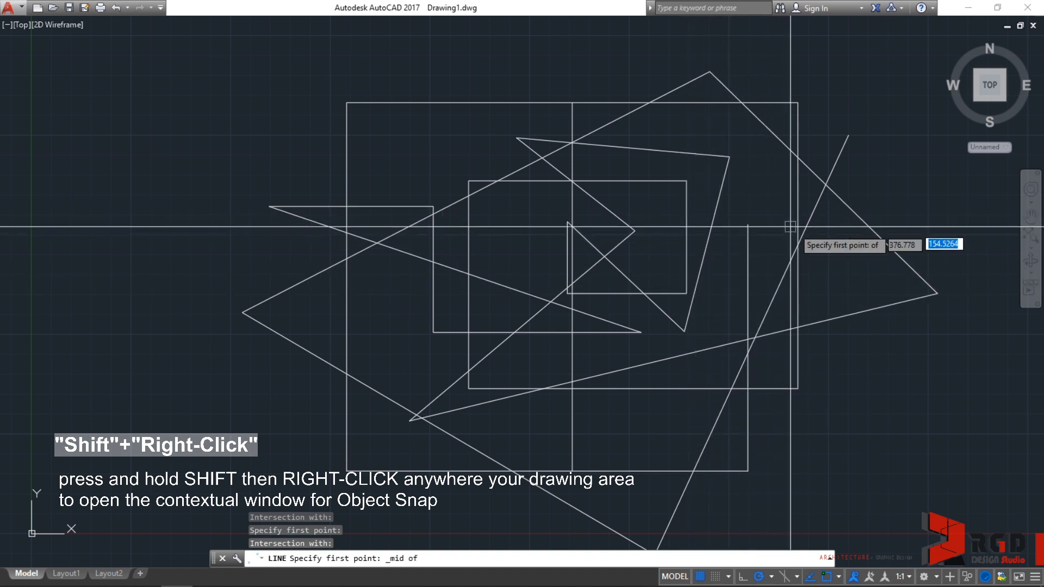
{"action": "mouse_move", "coordinate": [639, 97]}
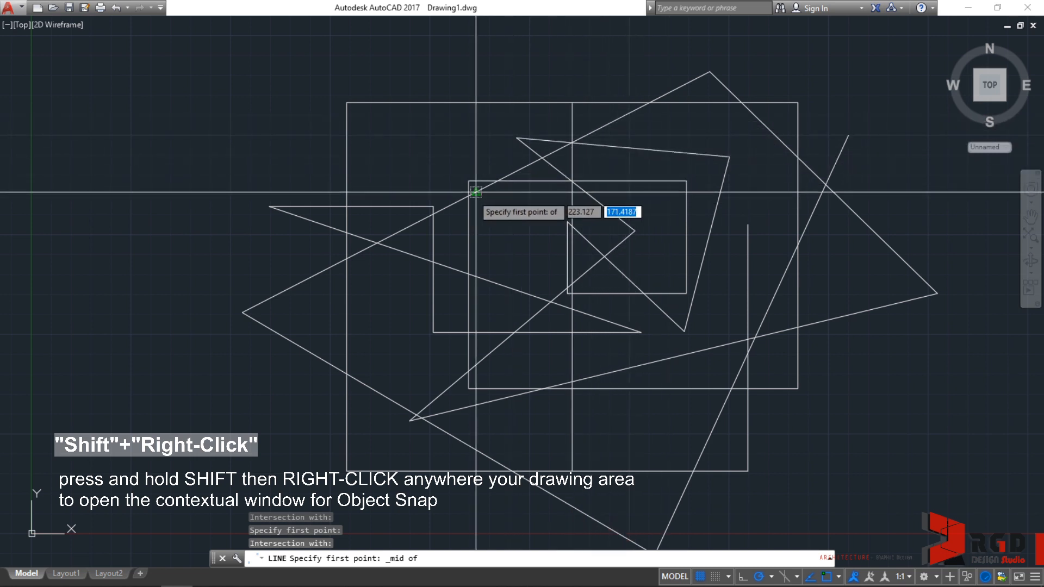
{"action": "mouse_move", "coordinate": [828, 185]}
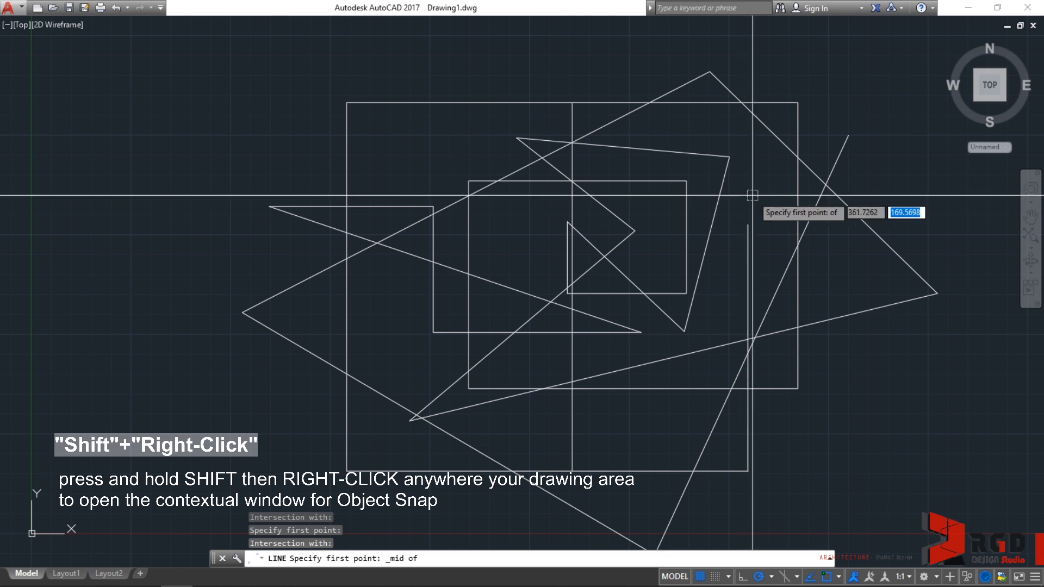
{"action": "right_click", "coordinate": [752, 195]}
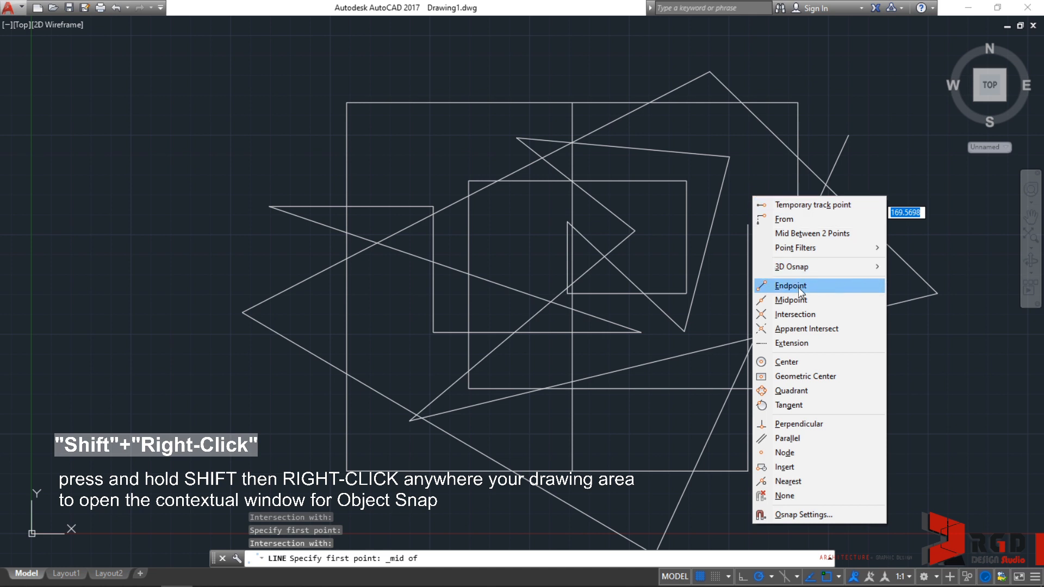
{"action": "left_click", "coordinate": [791, 284]}
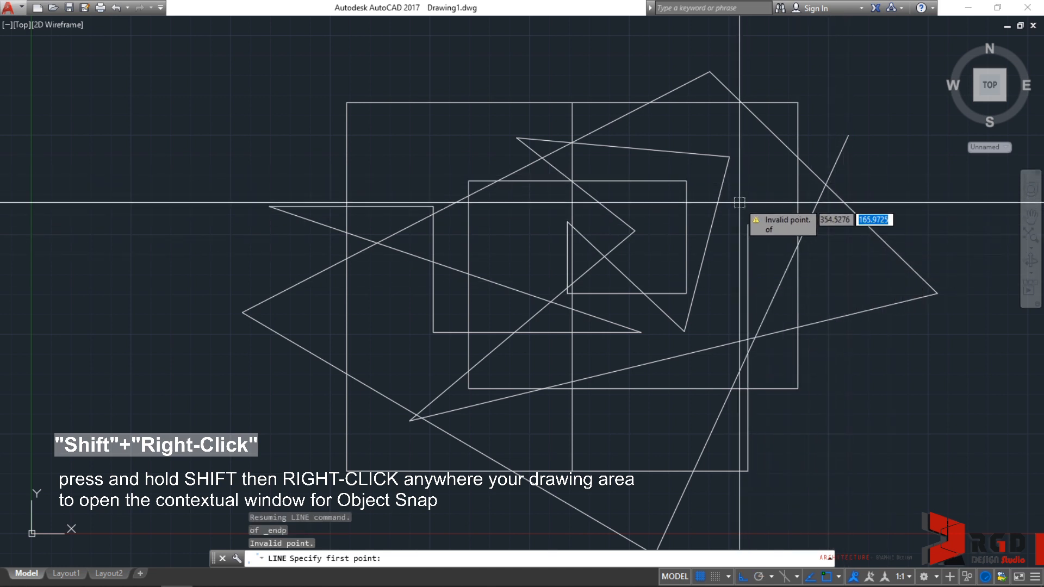